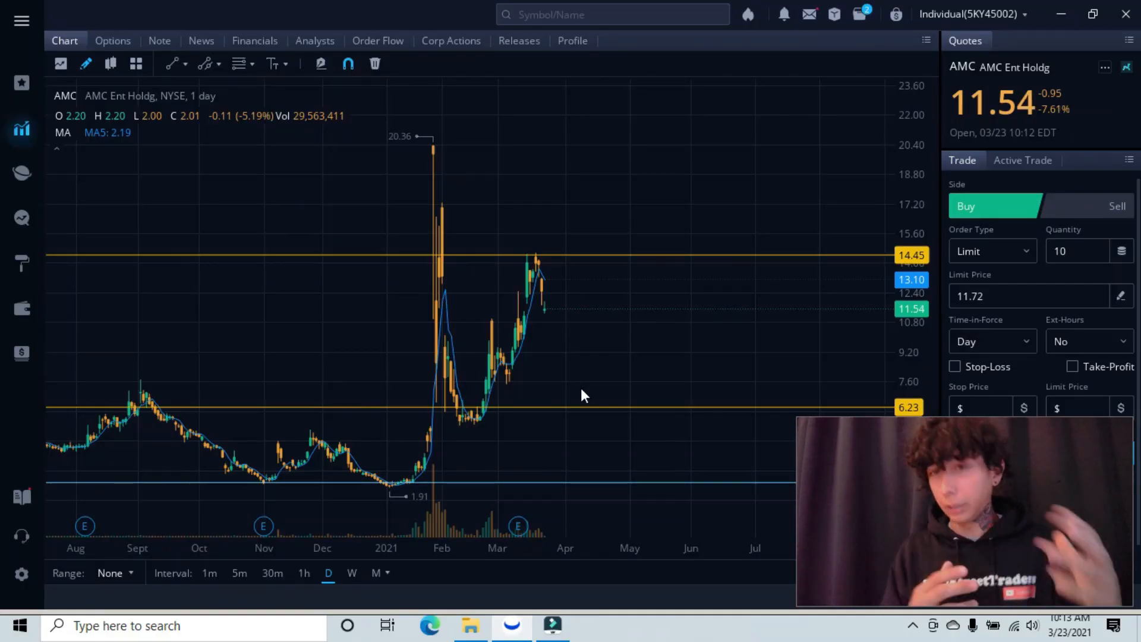
pyautogui.moveTo(691, 211)
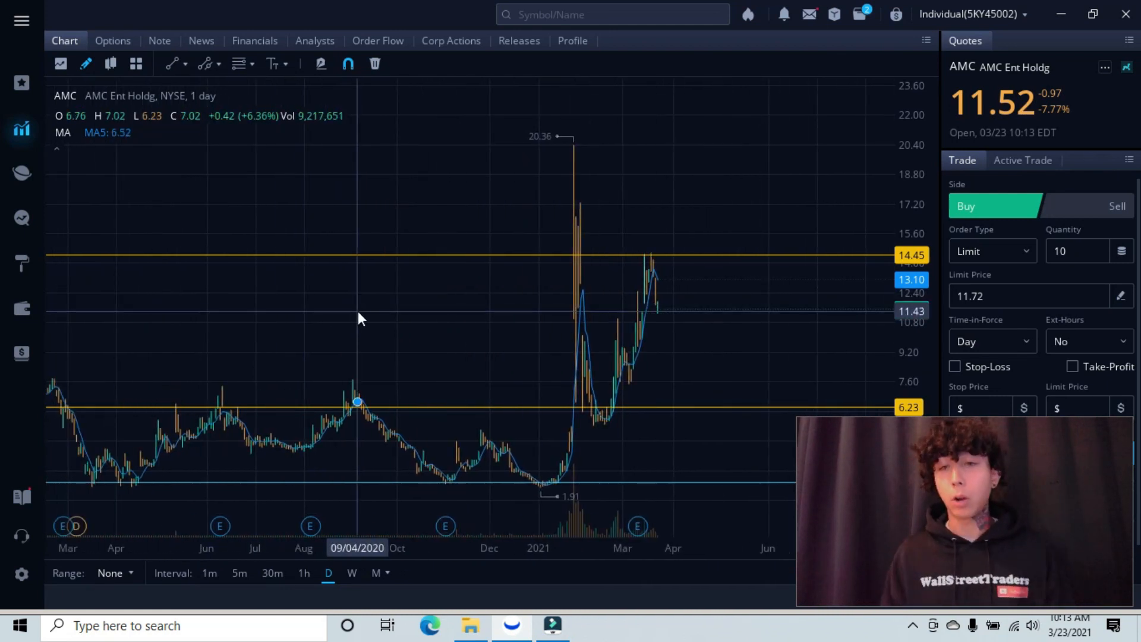
pyautogui.moveTo(466, 317)
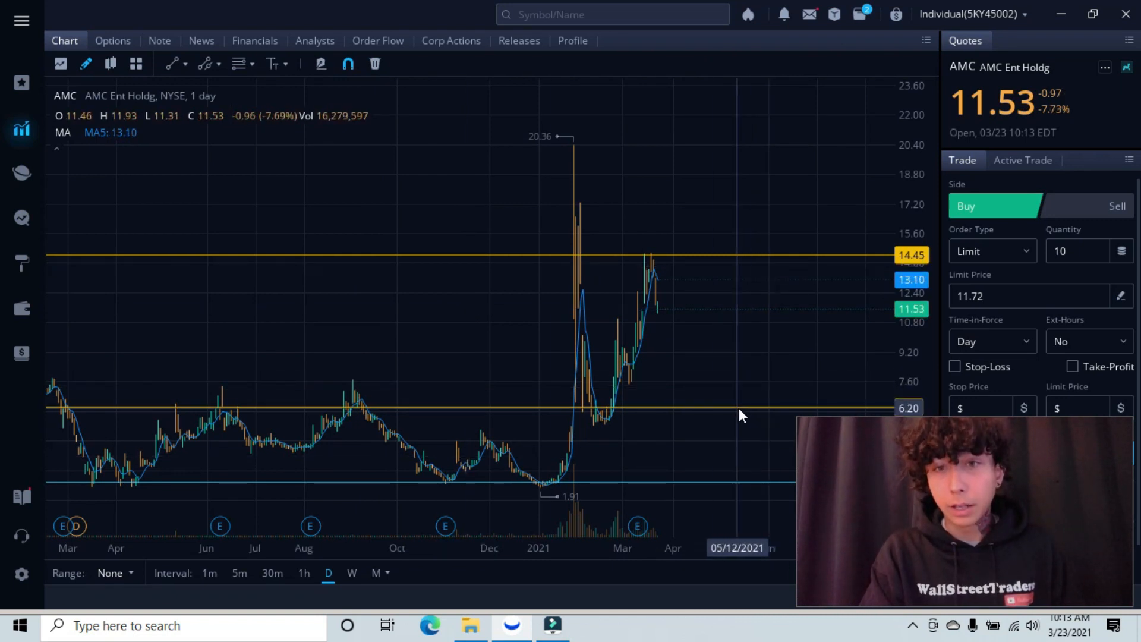
pyautogui.moveTo(810, 269)
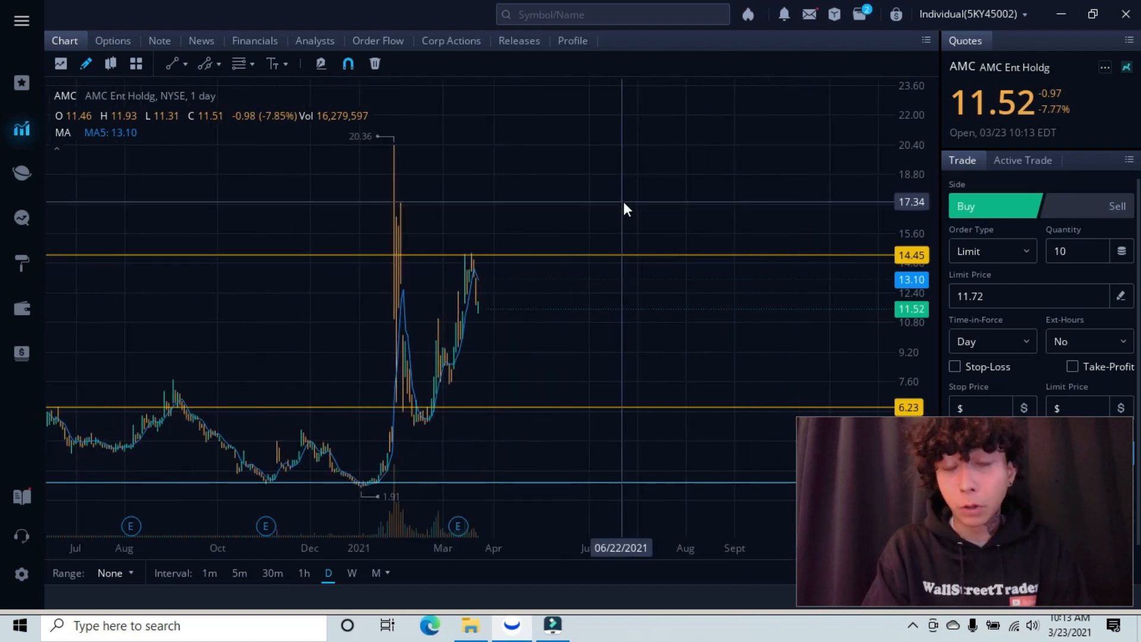
pyautogui.moveTo(509, 220)
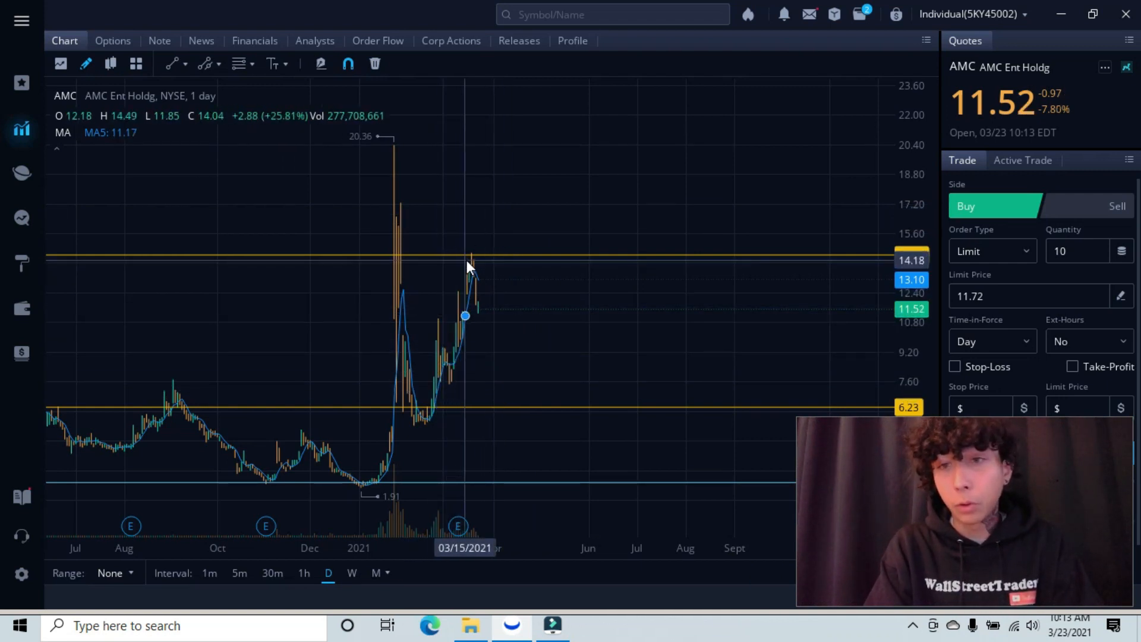
pyautogui.moveTo(486, 255)
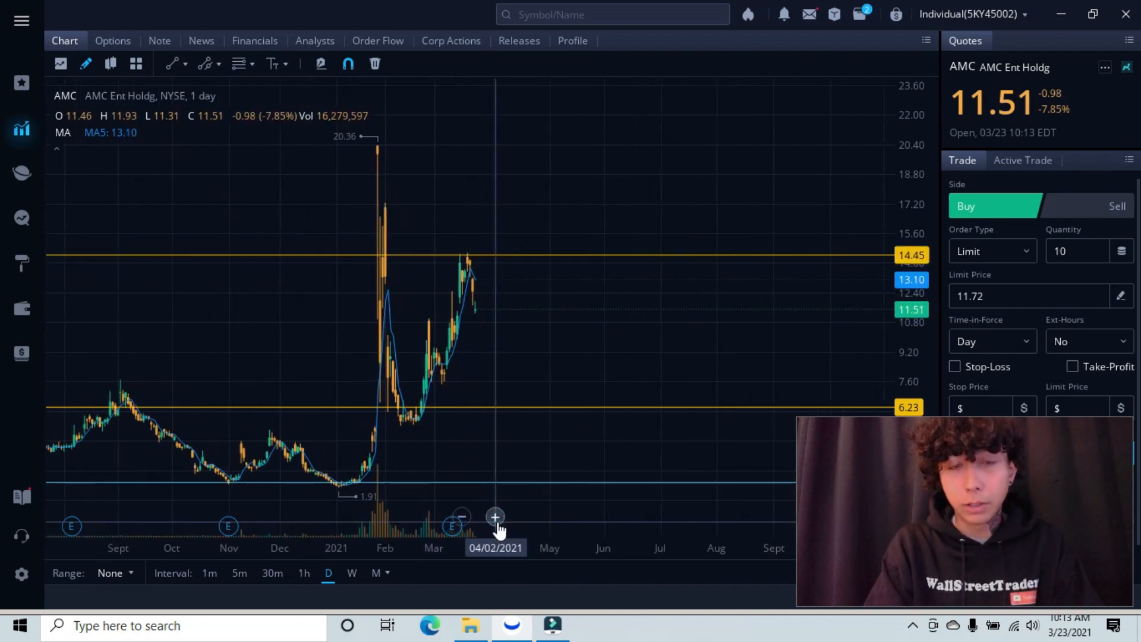
# Step: Add a horizontal level near 5.98 under the 6.23 support, then remove the extra line
pyautogui.click(495, 516)
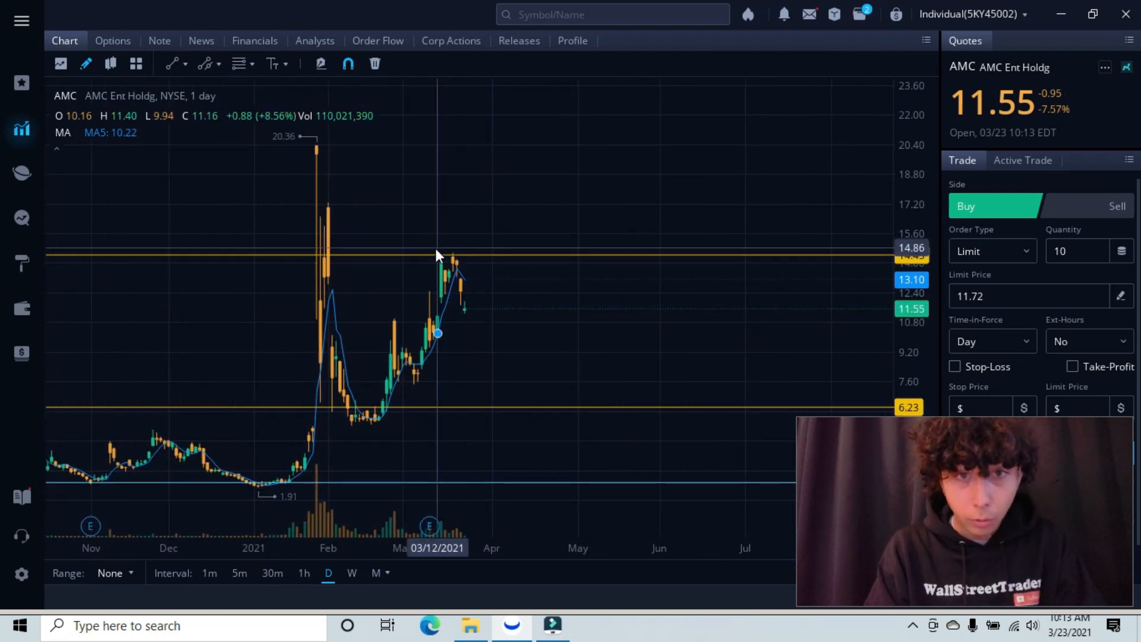
pyautogui.moveTo(464, 275)
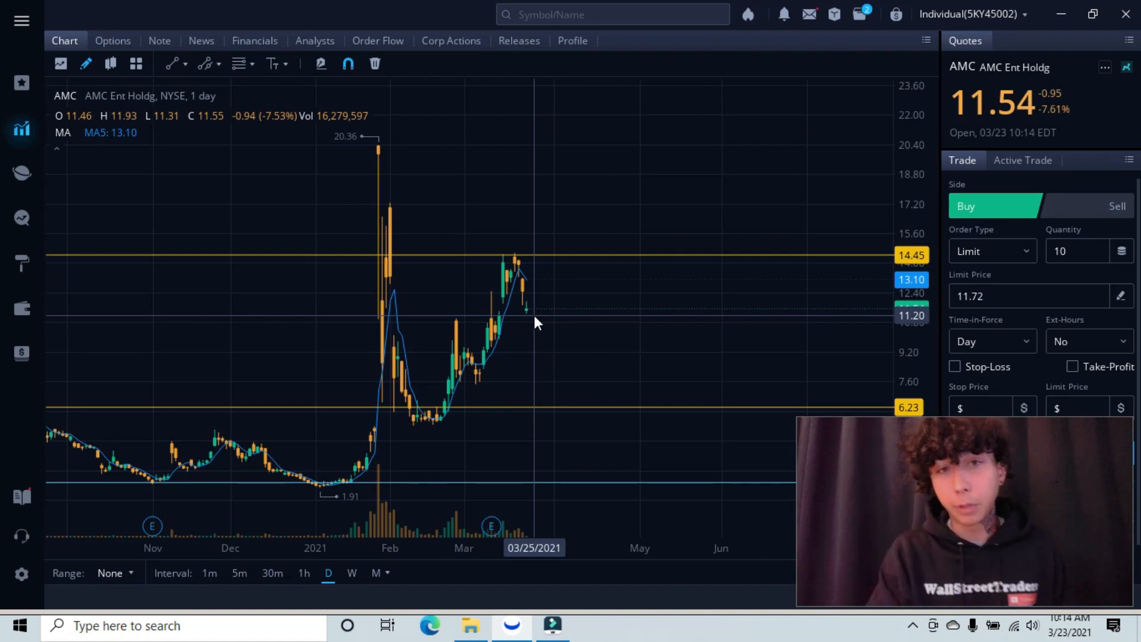
pyautogui.moveTo(524, 189)
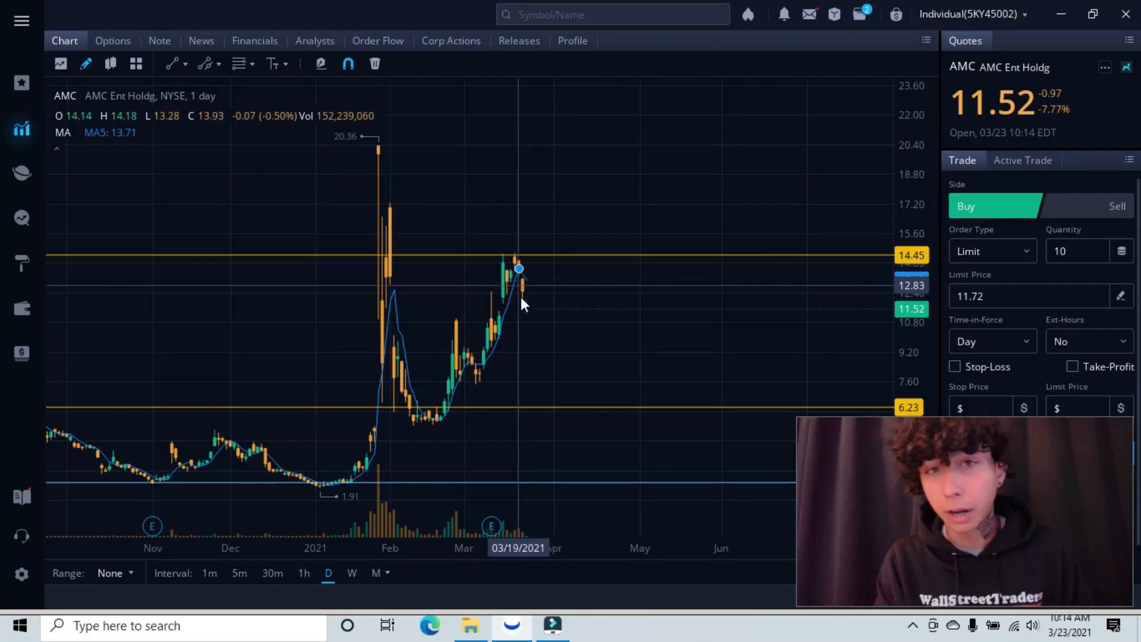
pyautogui.moveTo(539, 261)
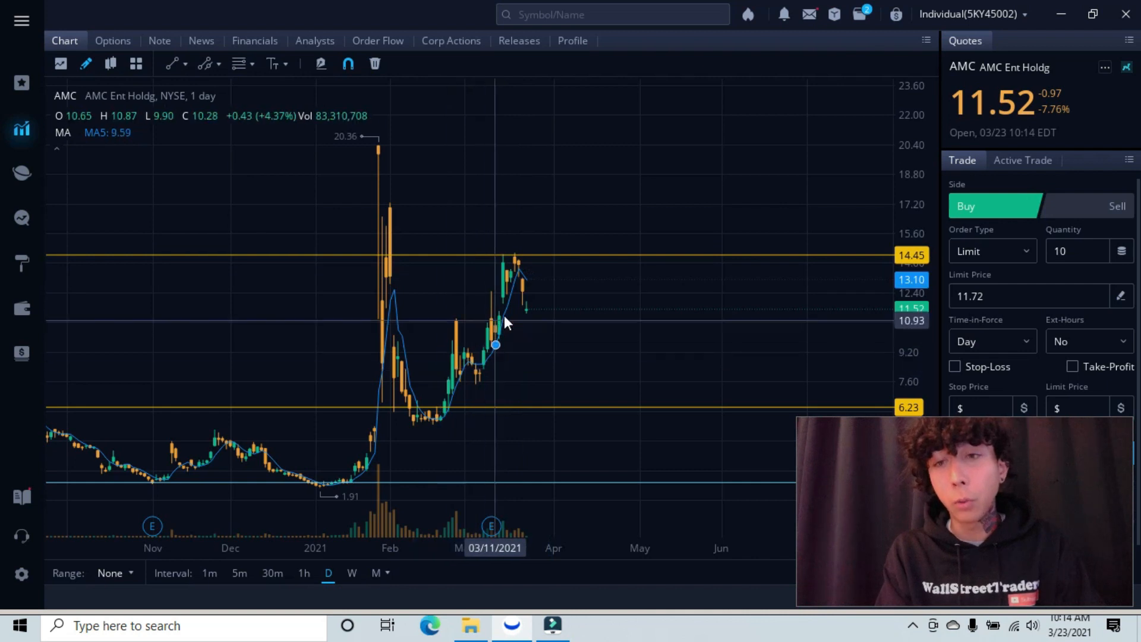
pyautogui.moveTo(524, 275)
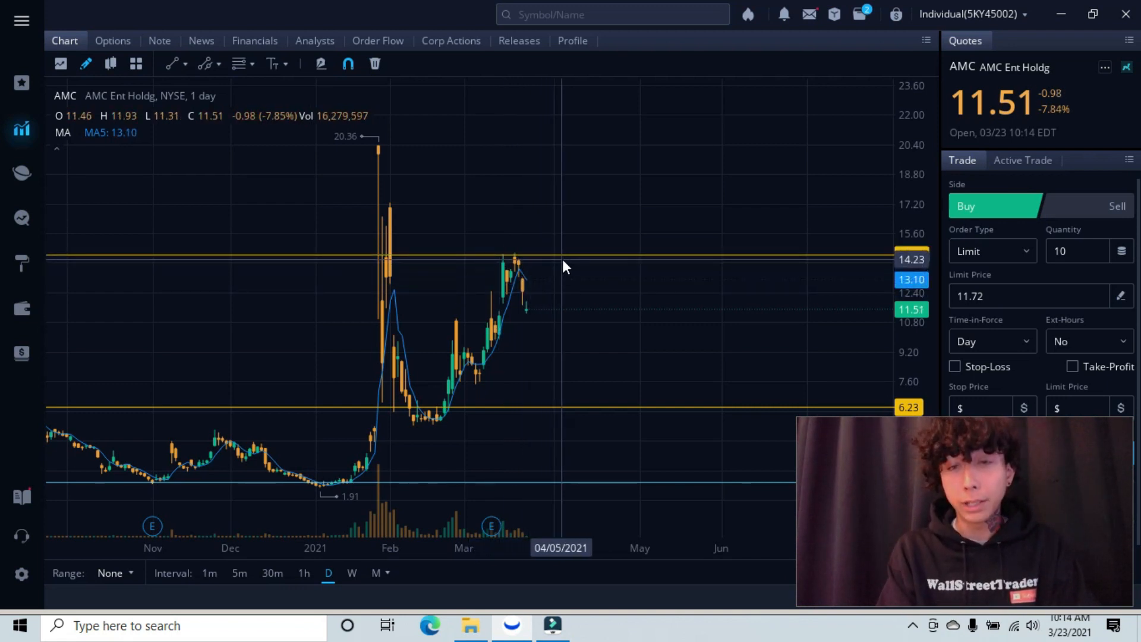
pyautogui.moveTo(610, 369)
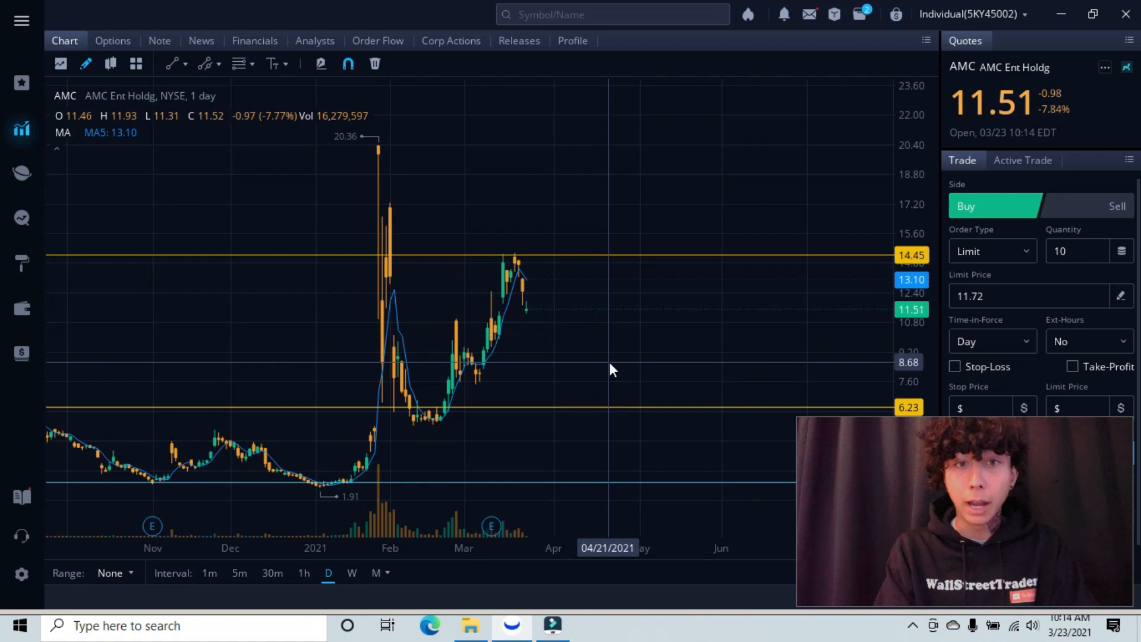
pyautogui.moveTo(669, 406)
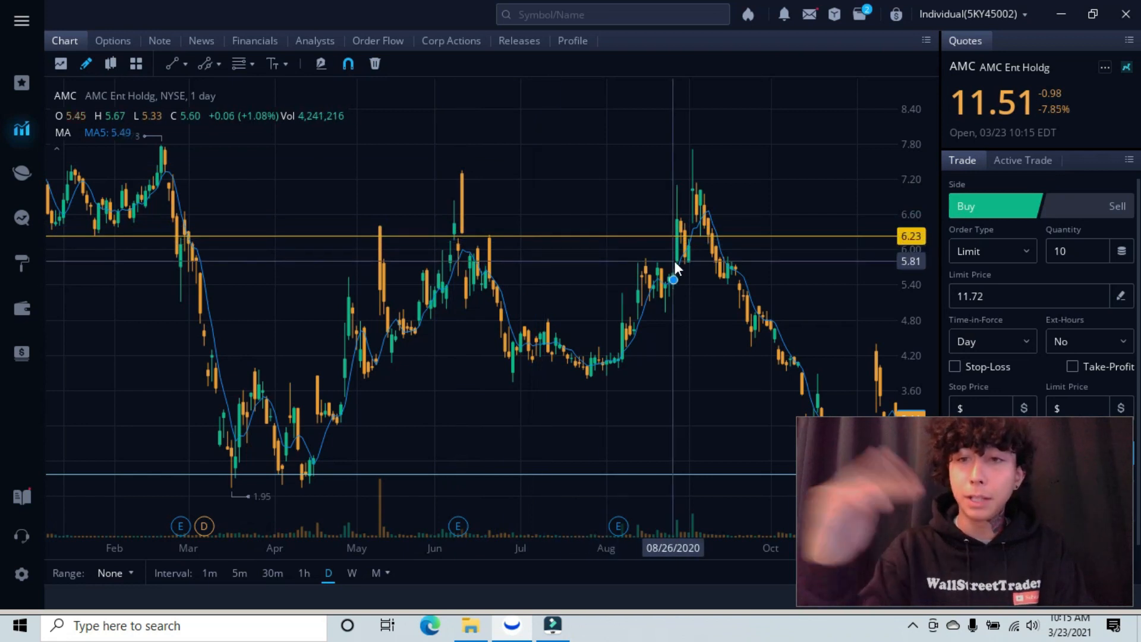
pyautogui.moveTo(721, 236)
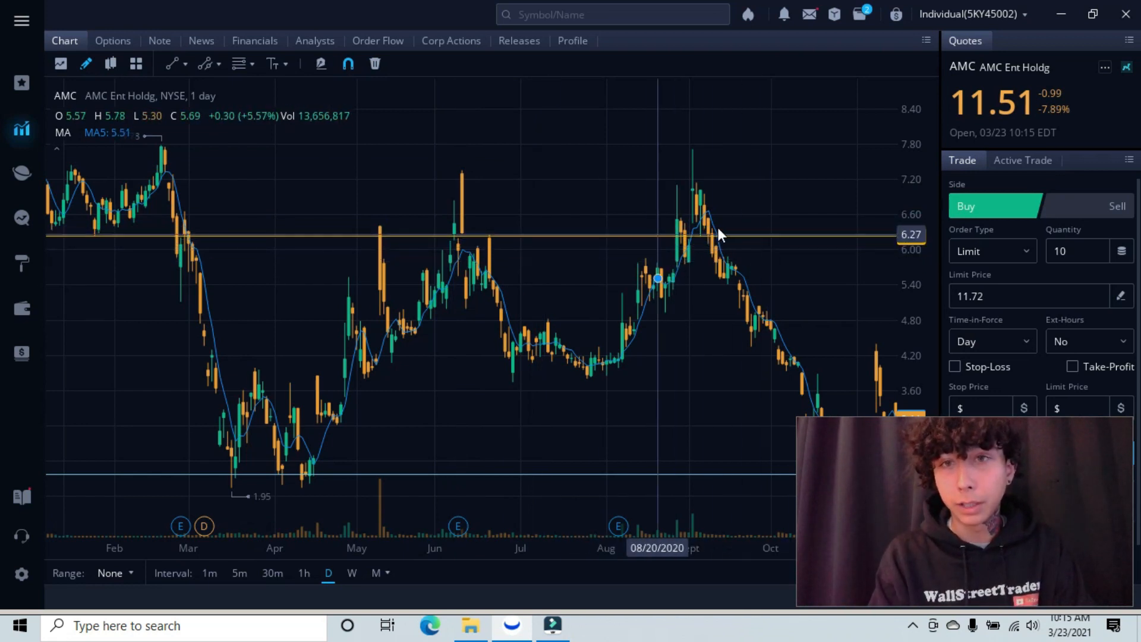
pyautogui.moveTo(677, 242)
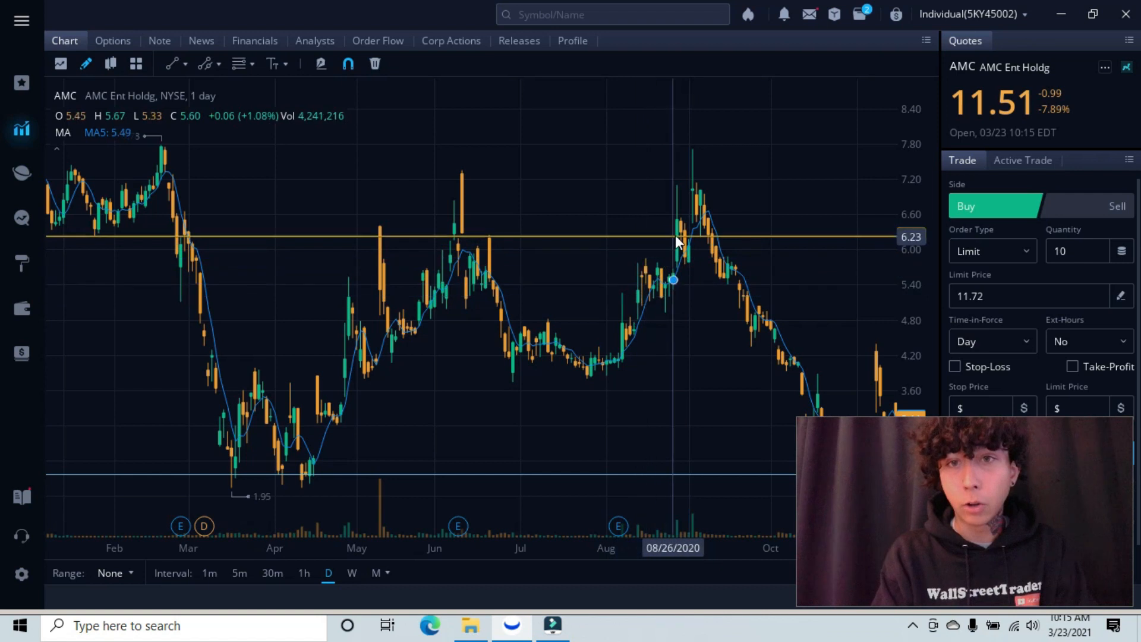
pyautogui.moveTo(392, 321)
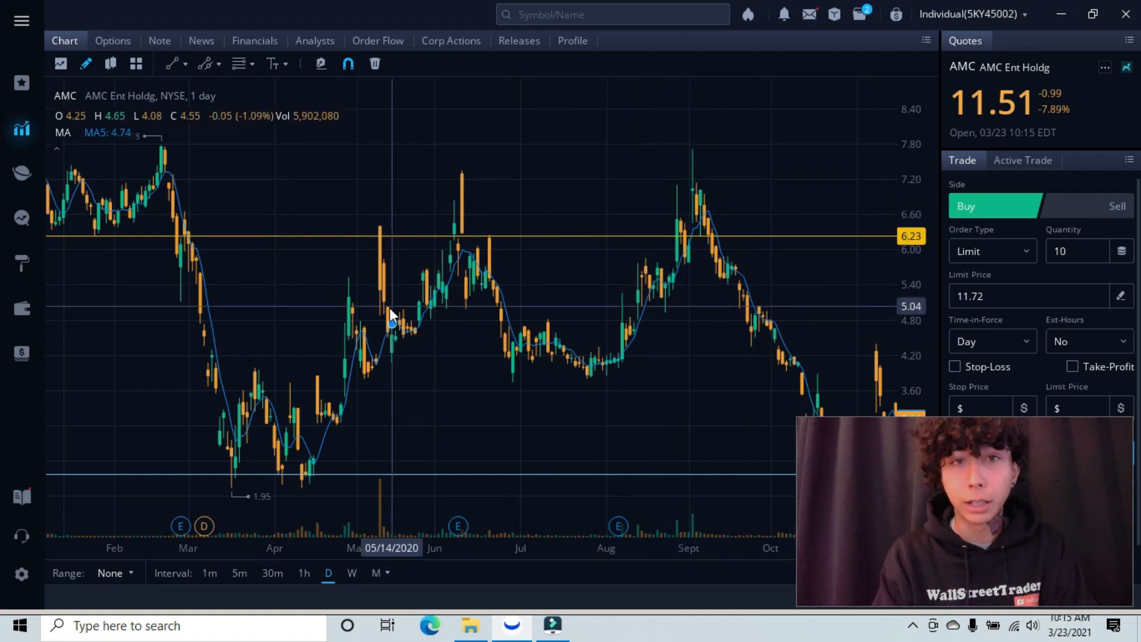
pyautogui.moveTo(234, 195)
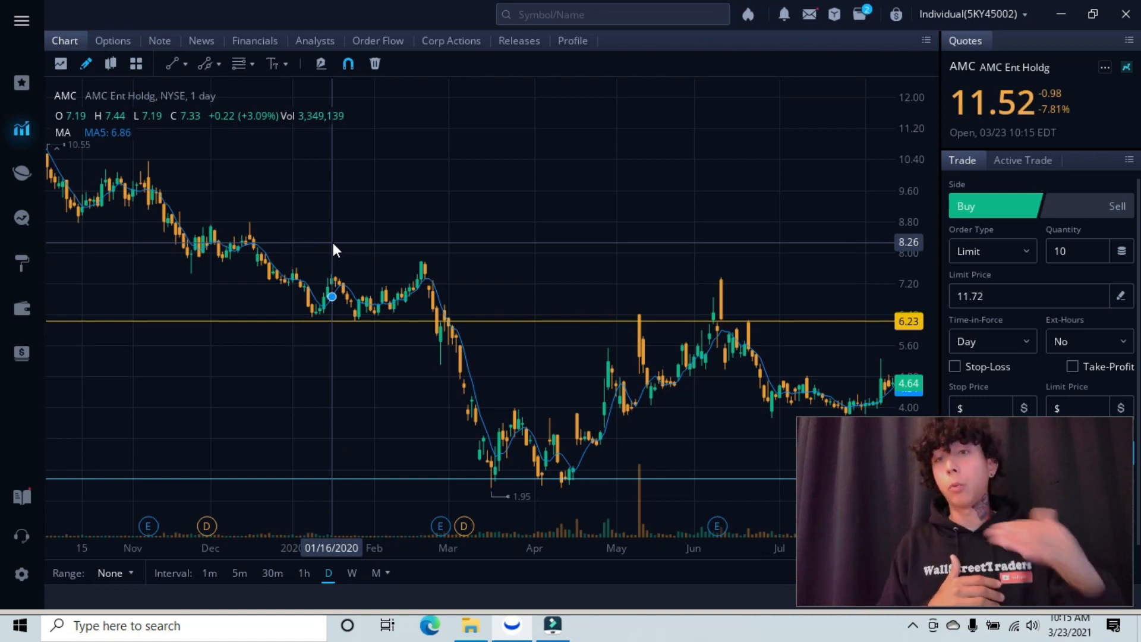
pyautogui.moveTo(121, 208)
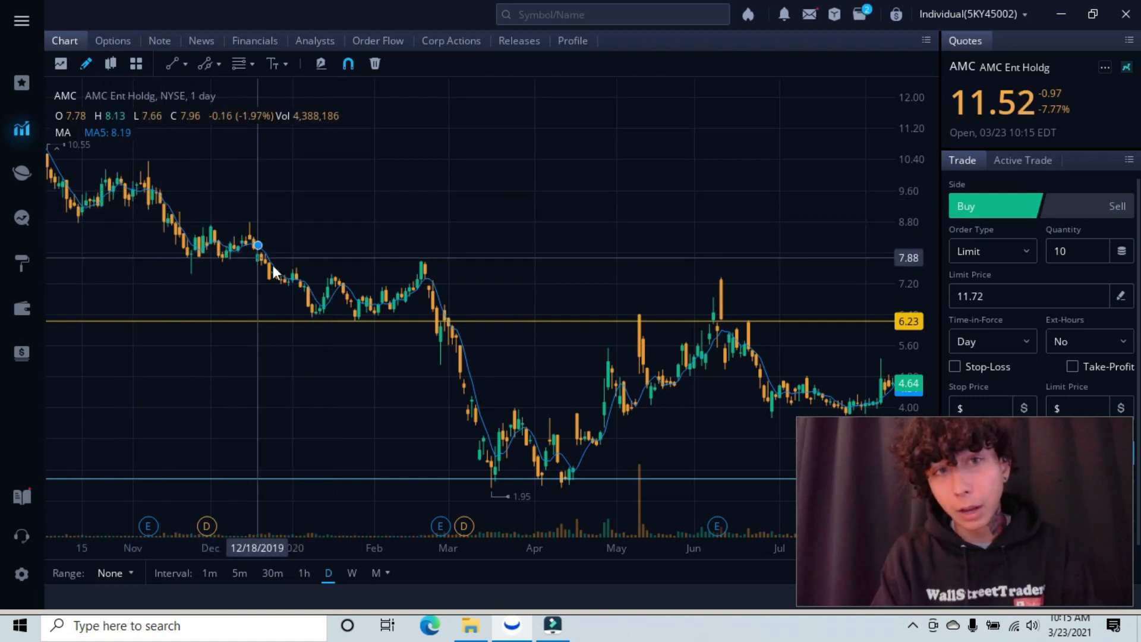
pyautogui.moveTo(321, 305)
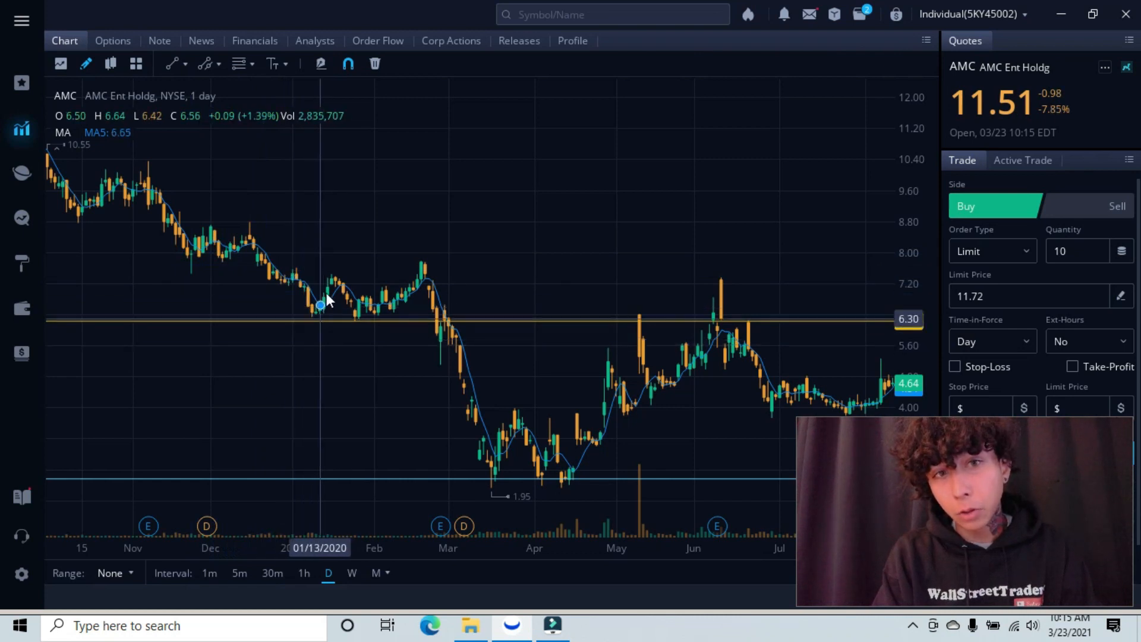
pyautogui.moveTo(357, 322)
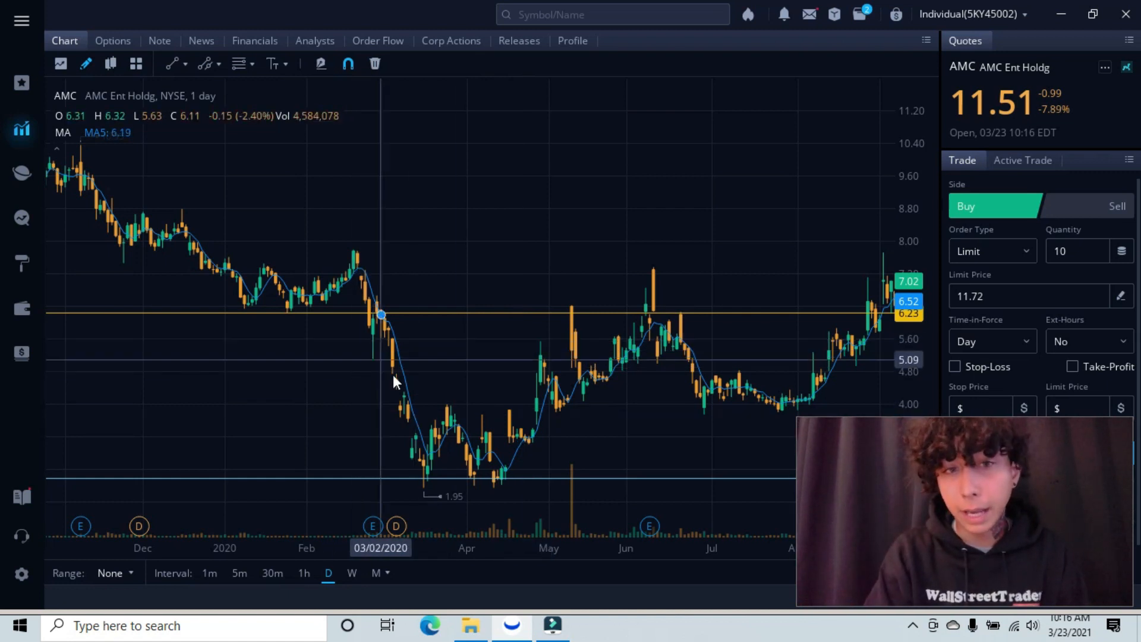
pyautogui.moveTo(432, 451)
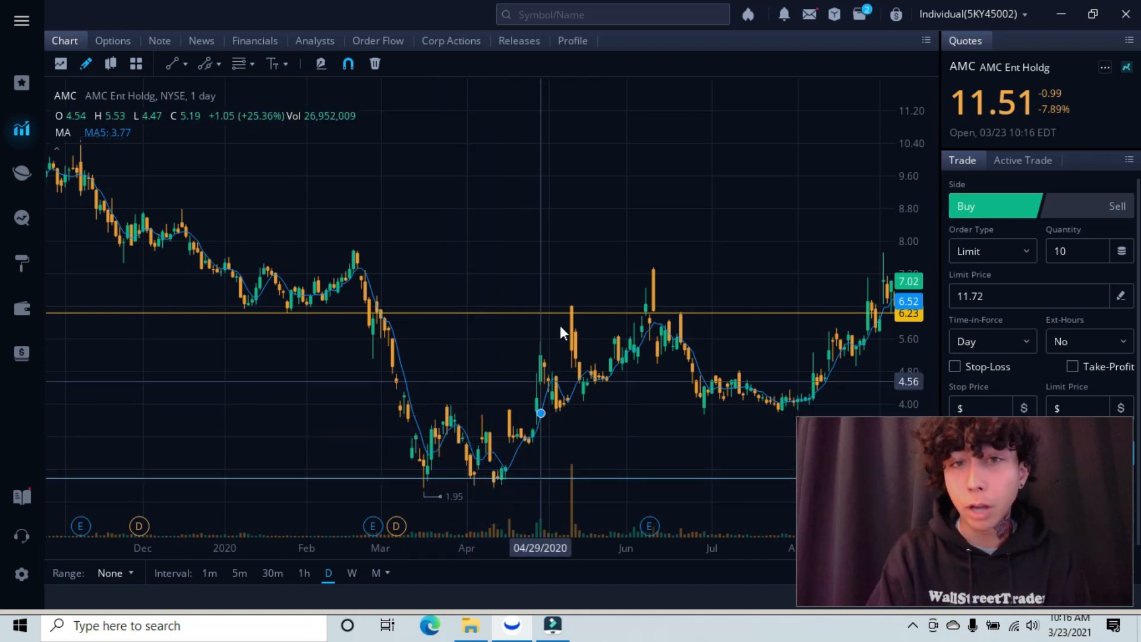
pyautogui.moveTo(572, 317)
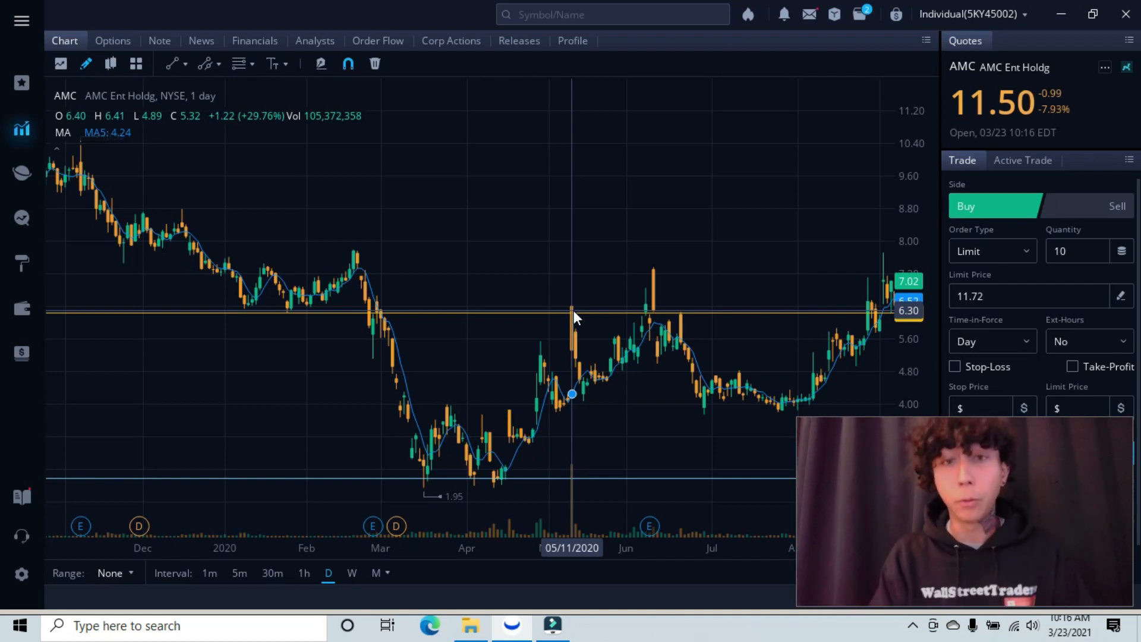
pyautogui.moveTo(574, 321)
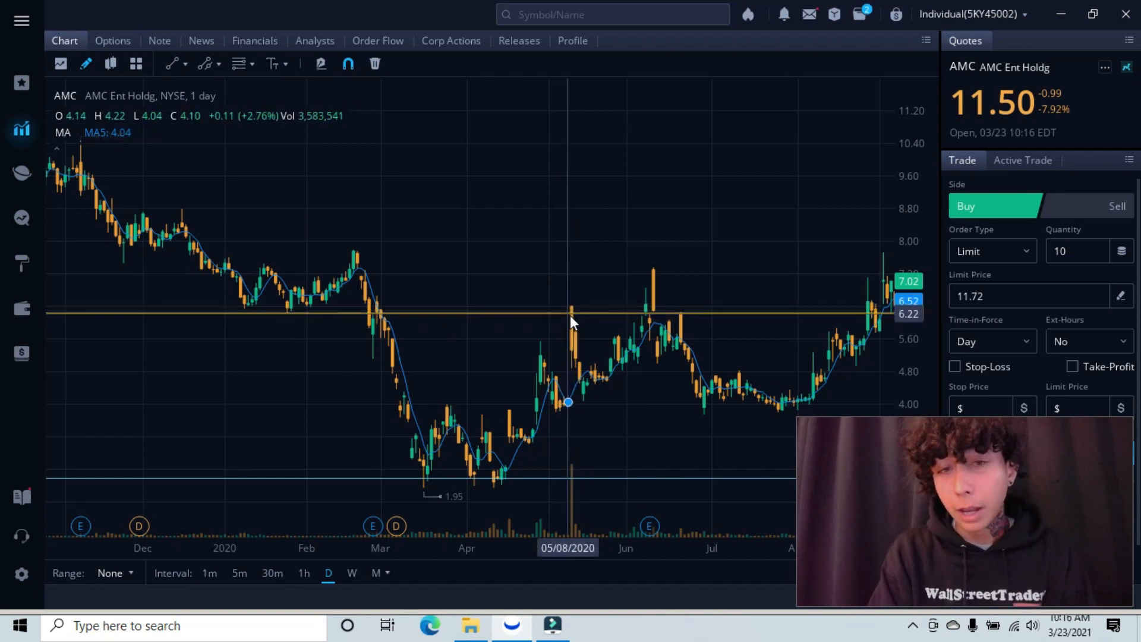
pyautogui.moveTo(649, 318)
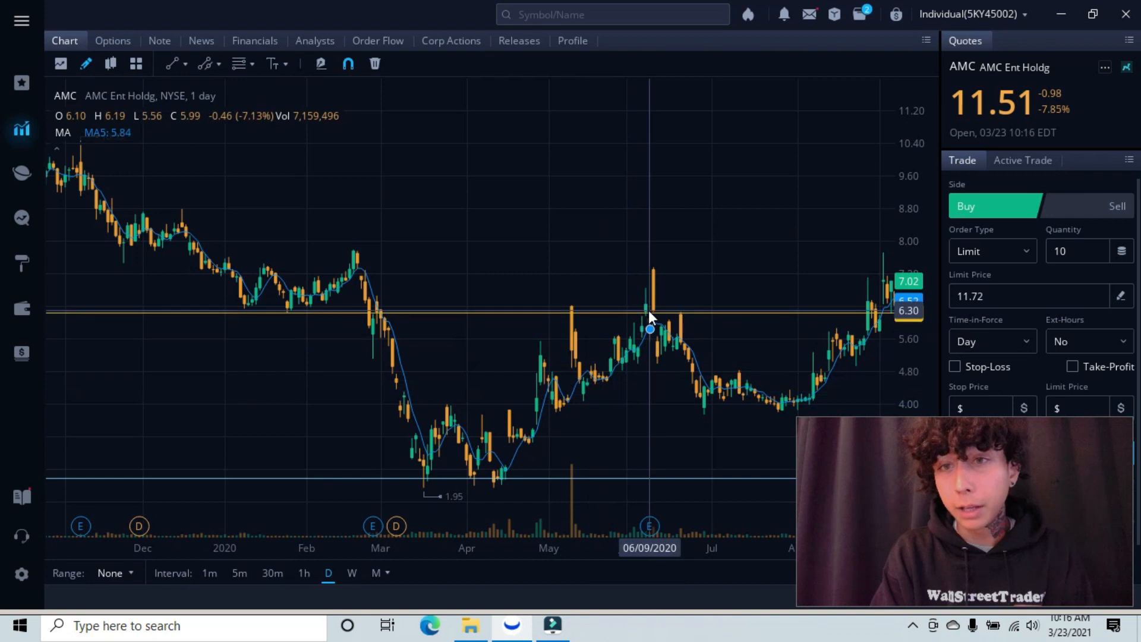
pyautogui.moveTo(646, 304)
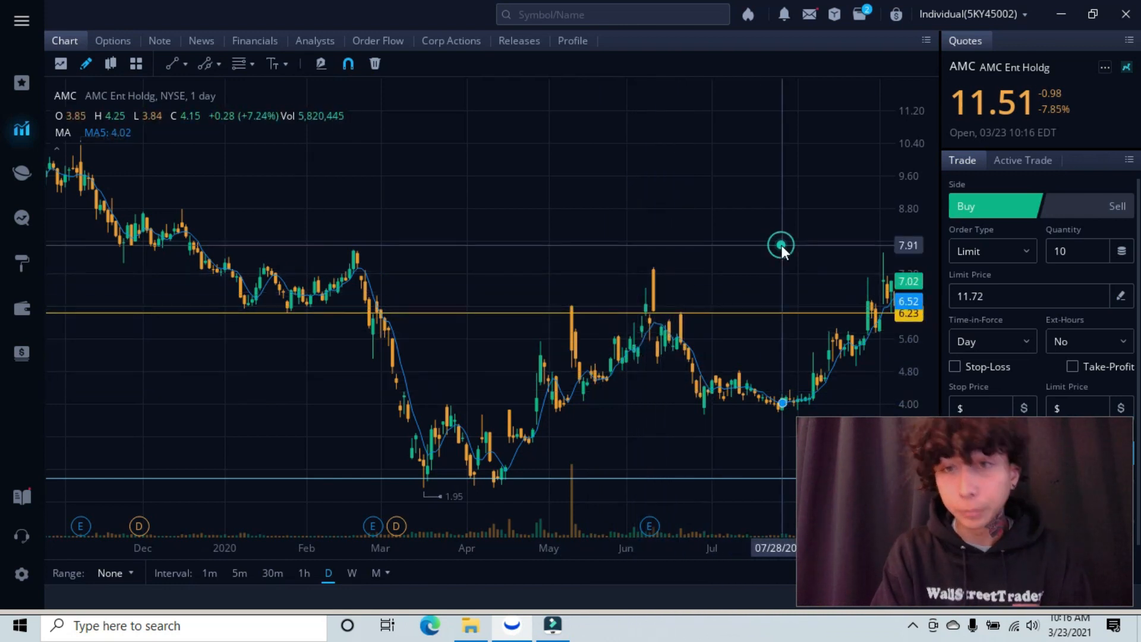
pyautogui.moveTo(780, 243); pyautogui.dragTo(481, 262)
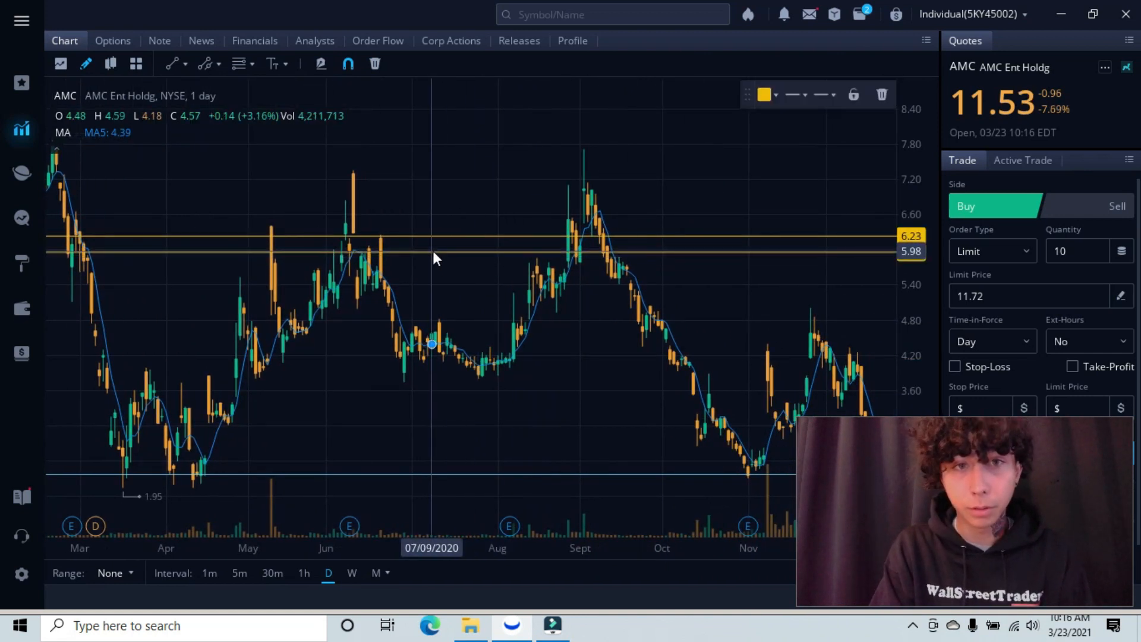
pyautogui.rightClick(434, 258)
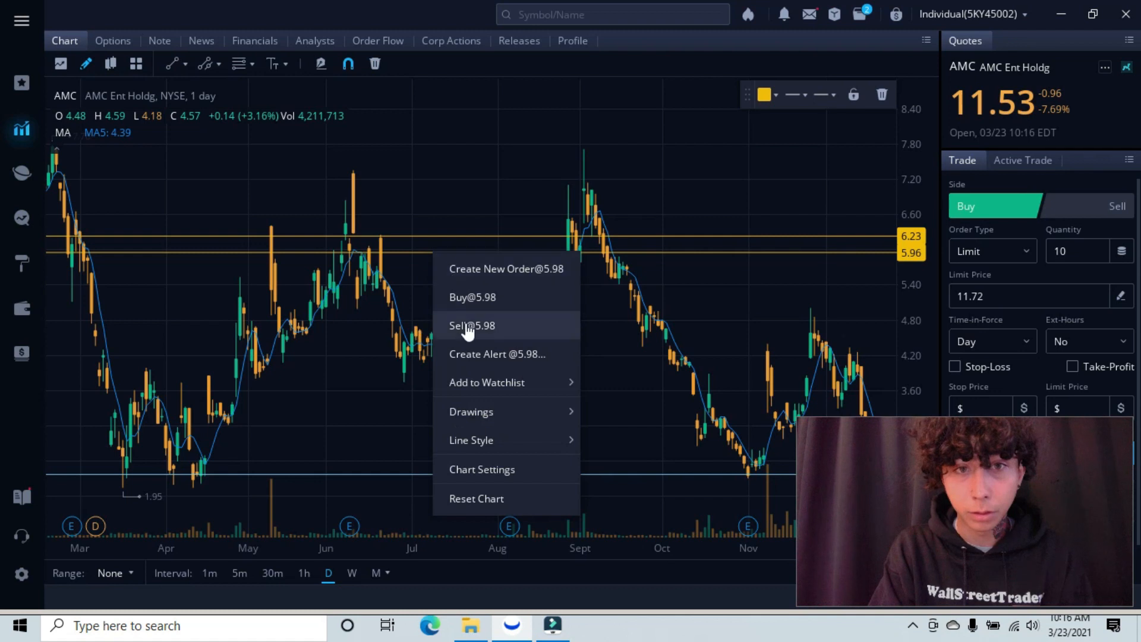
pyautogui.click(512, 255)
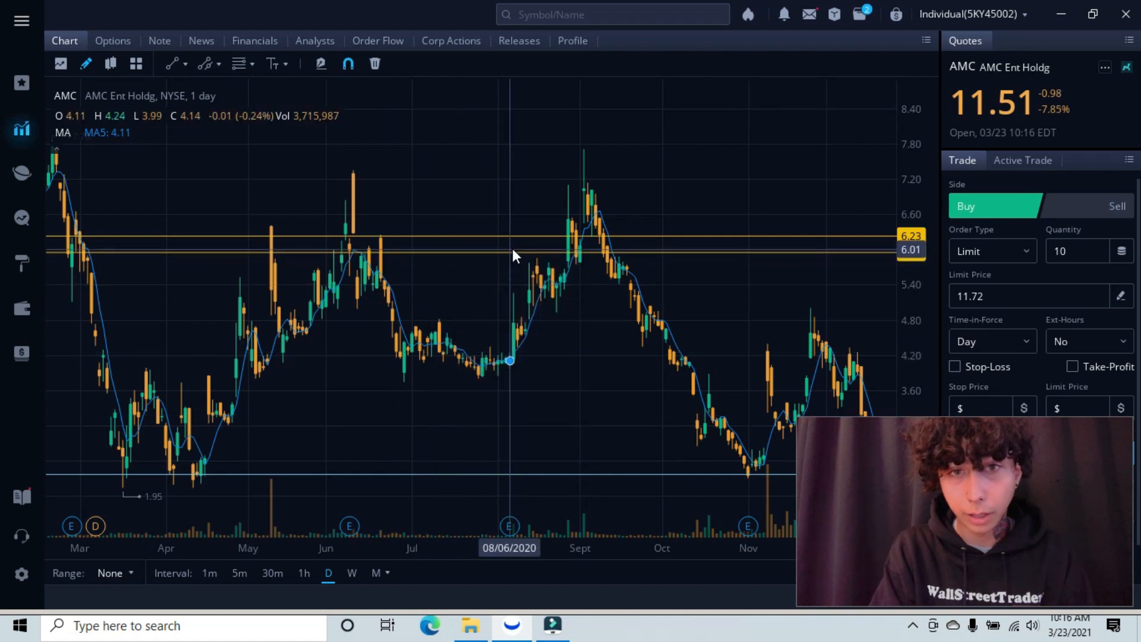
pyautogui.click(457, 433)
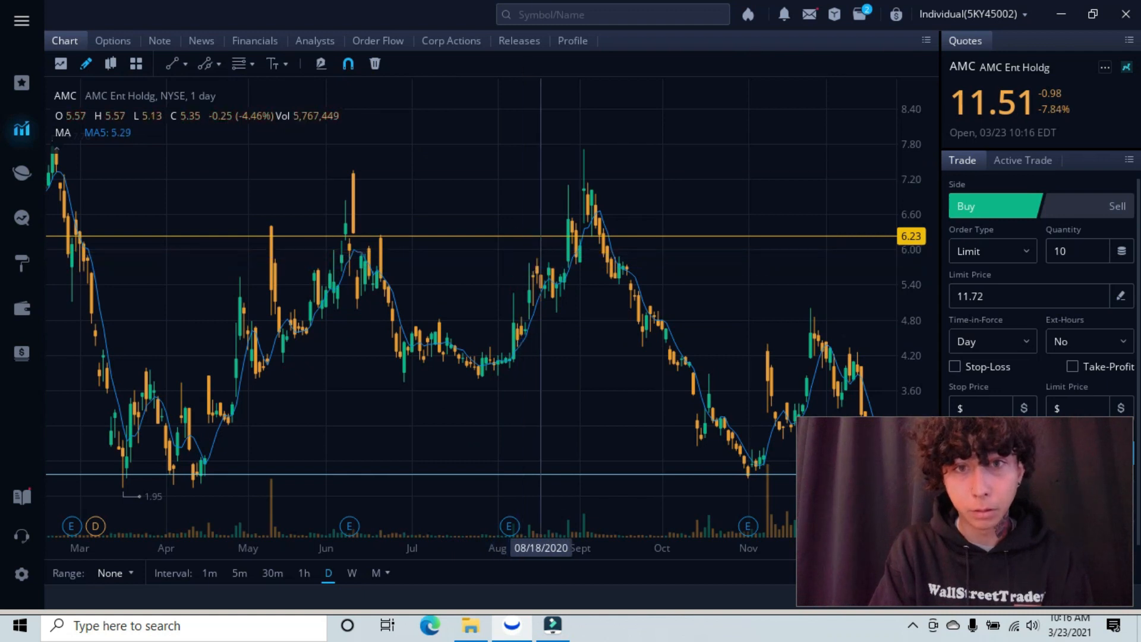
pyautogui.moveTo(728, 426)
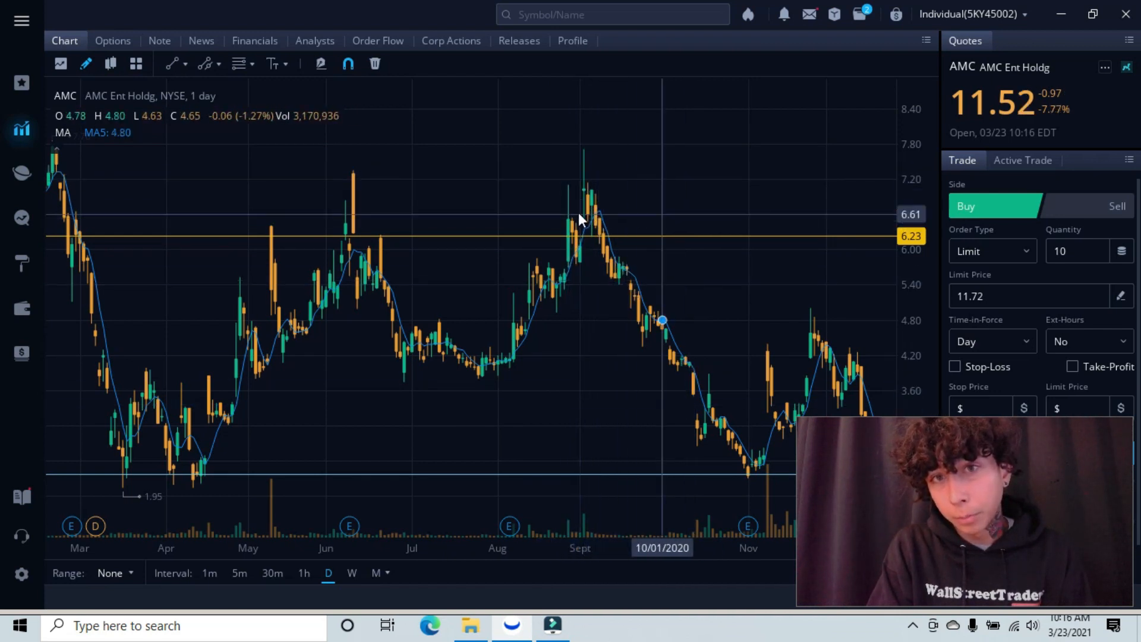
pyautogui.moveTo(623, 224)
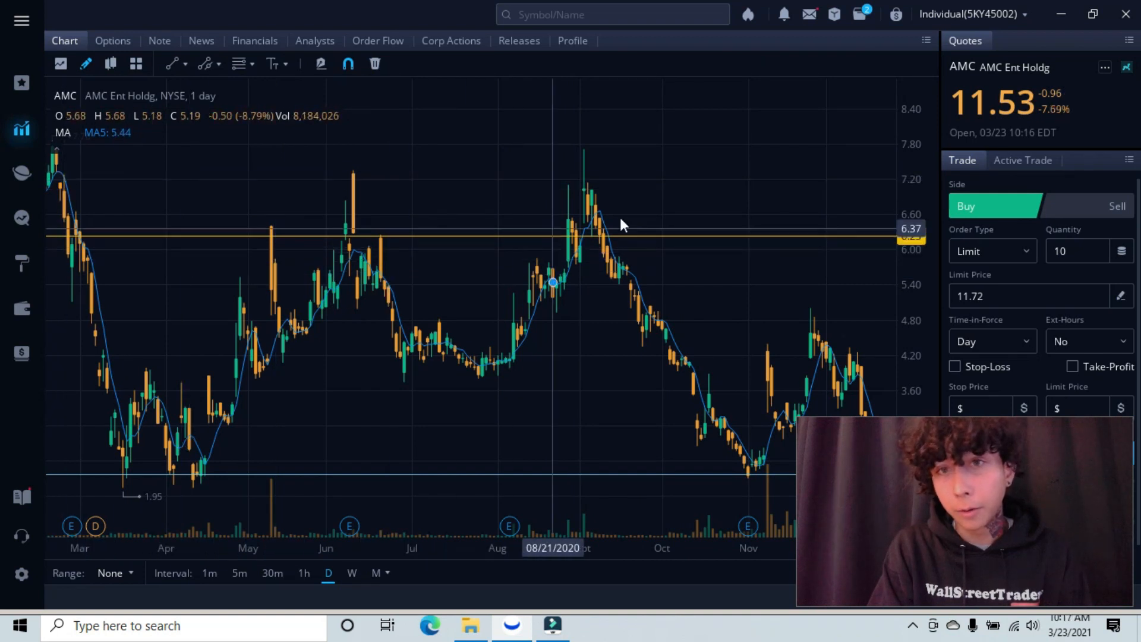
pyautogui.moveTo(382, 186)
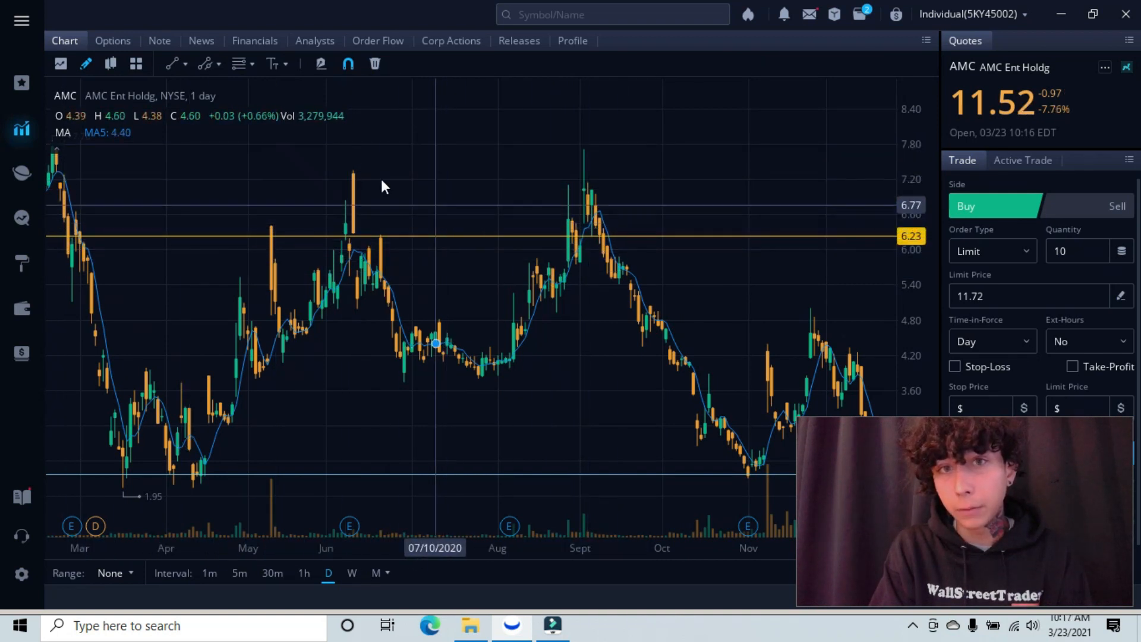
pyautogui.moveTo(531, 245)
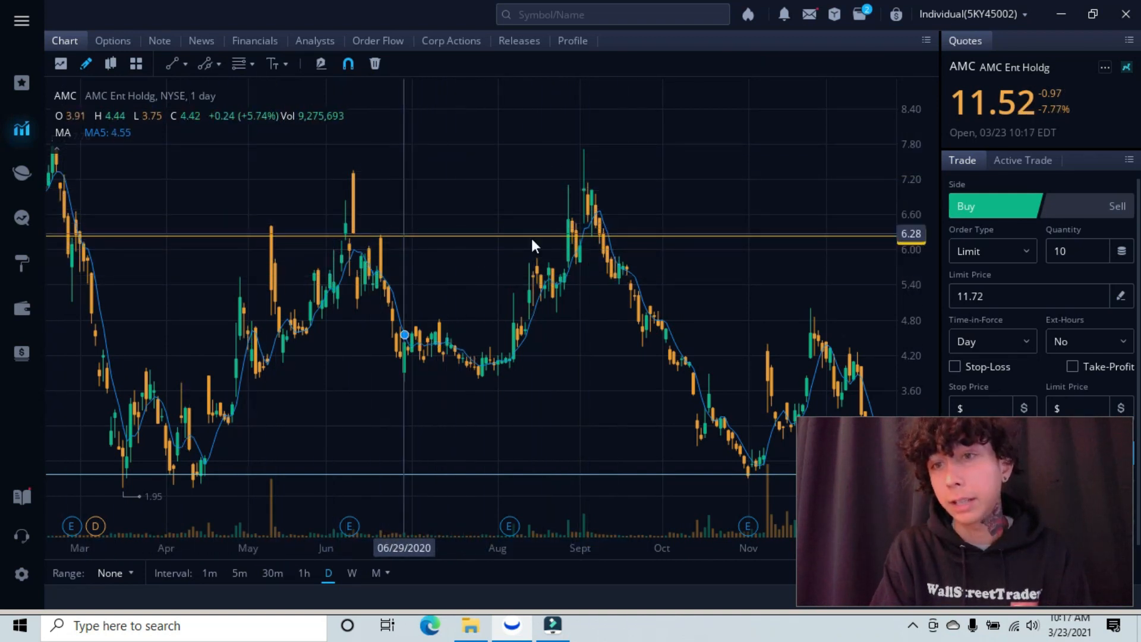
pyautogui.moveTo(771, 190)
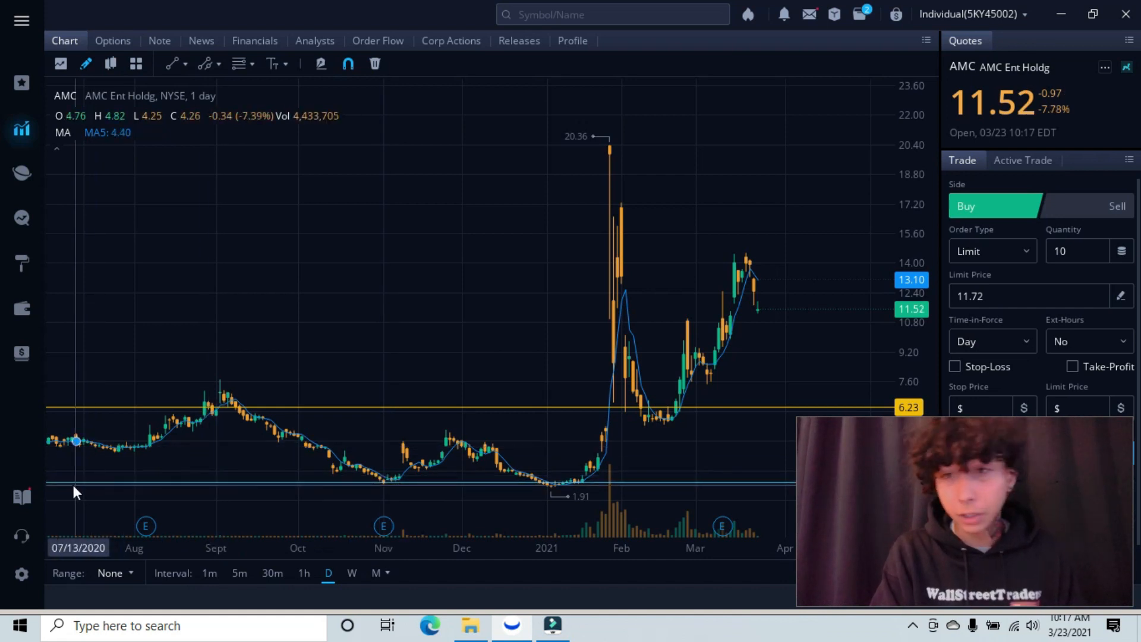
pyautogui.moveTo(286, 344)
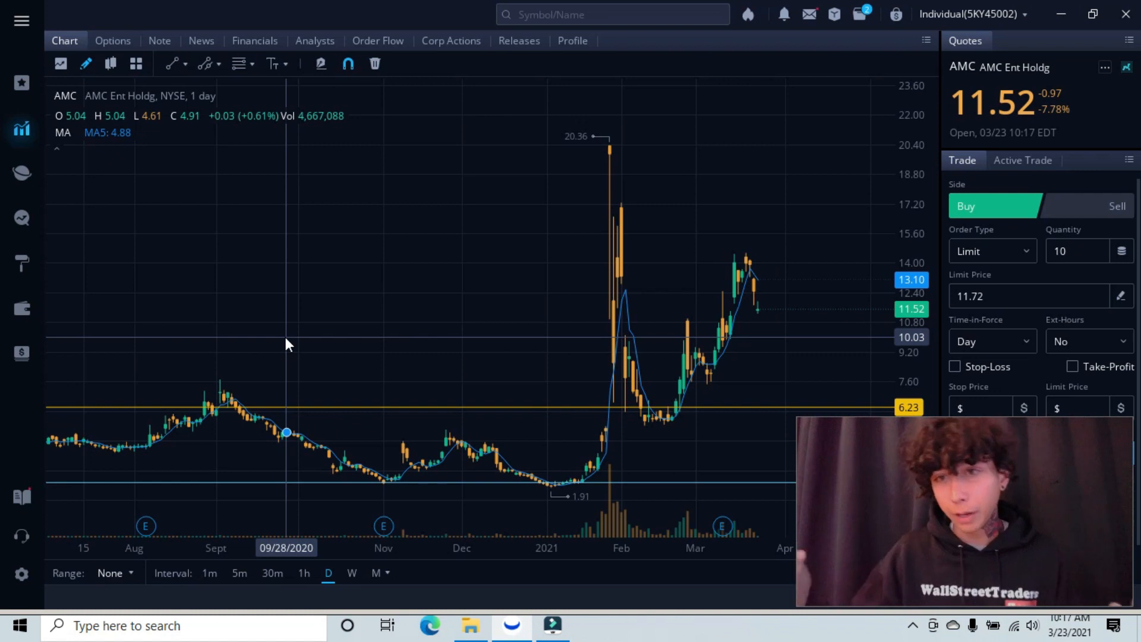
pyautogui.moveTo(425, 466)
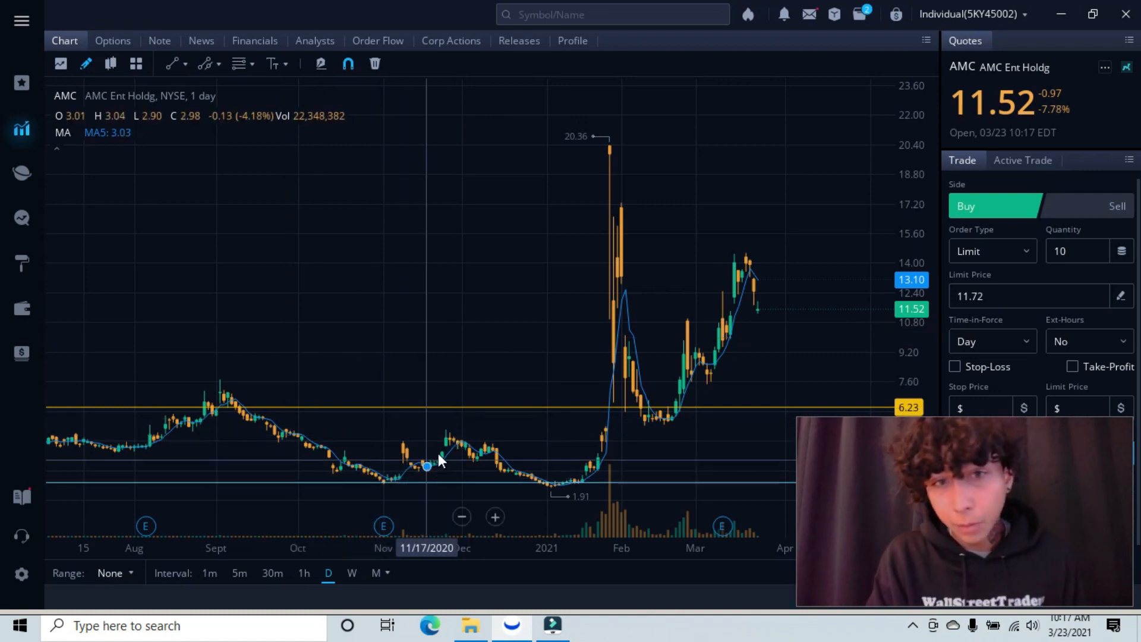
pyautogui.moveTo(400, 469)
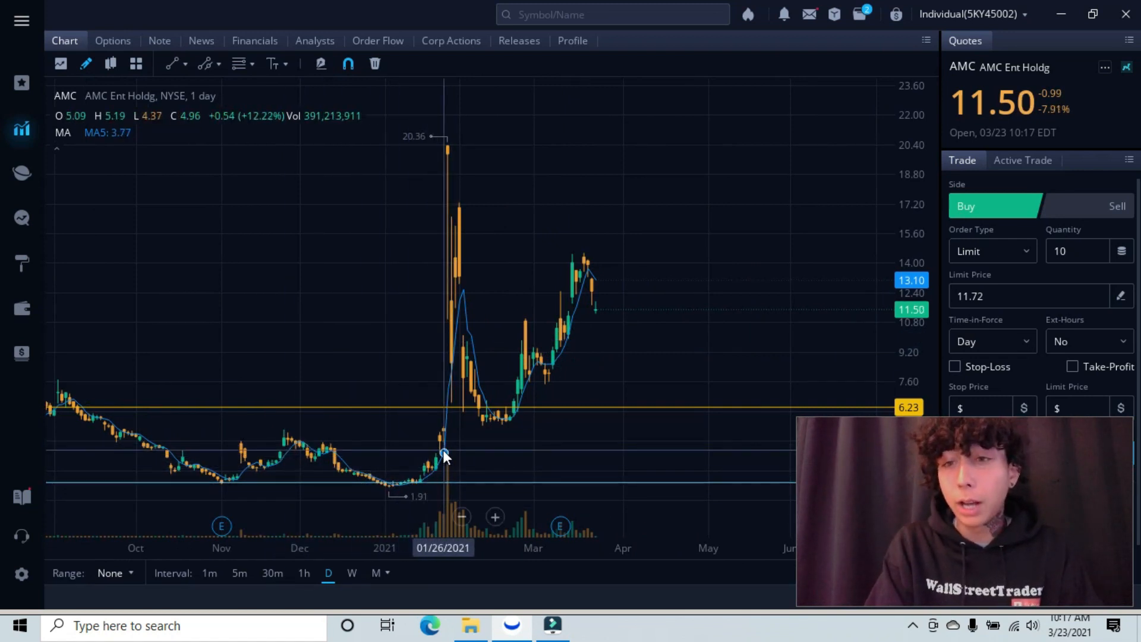
pyautogui.moveTo(447, 392)
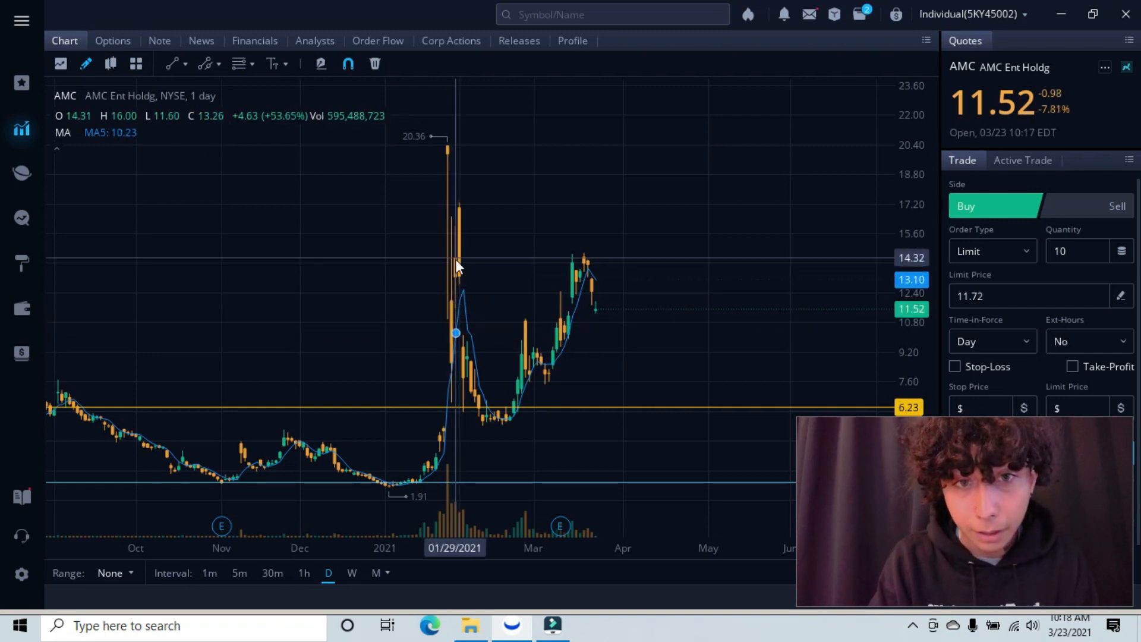
pyautogui.moveTo(446, 435)
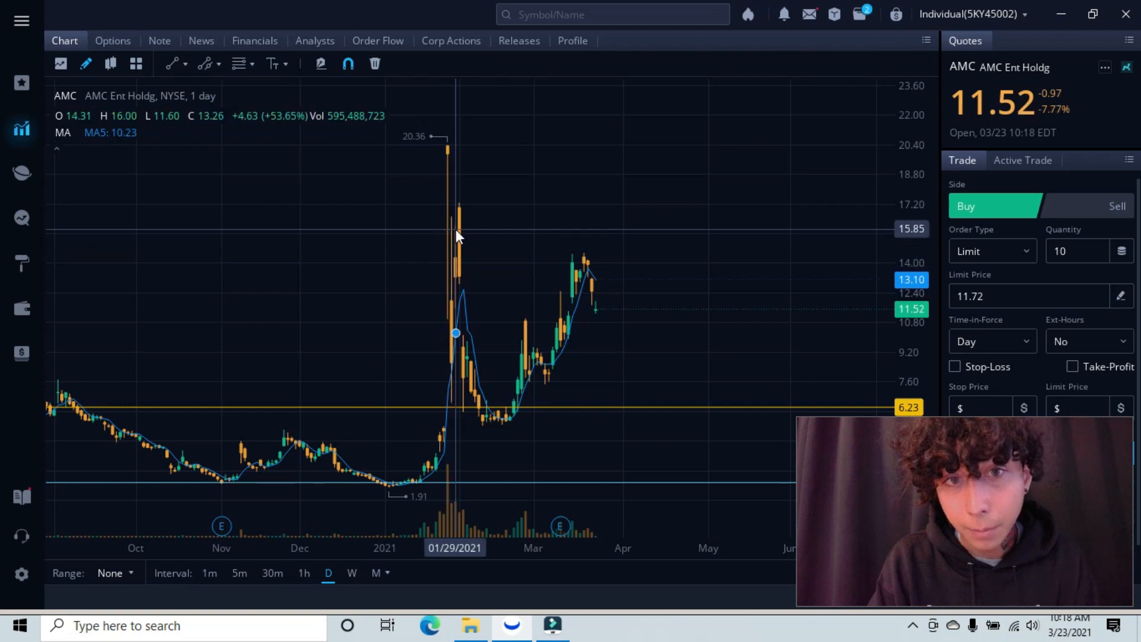
pyautogui.moveTo(458, 373)
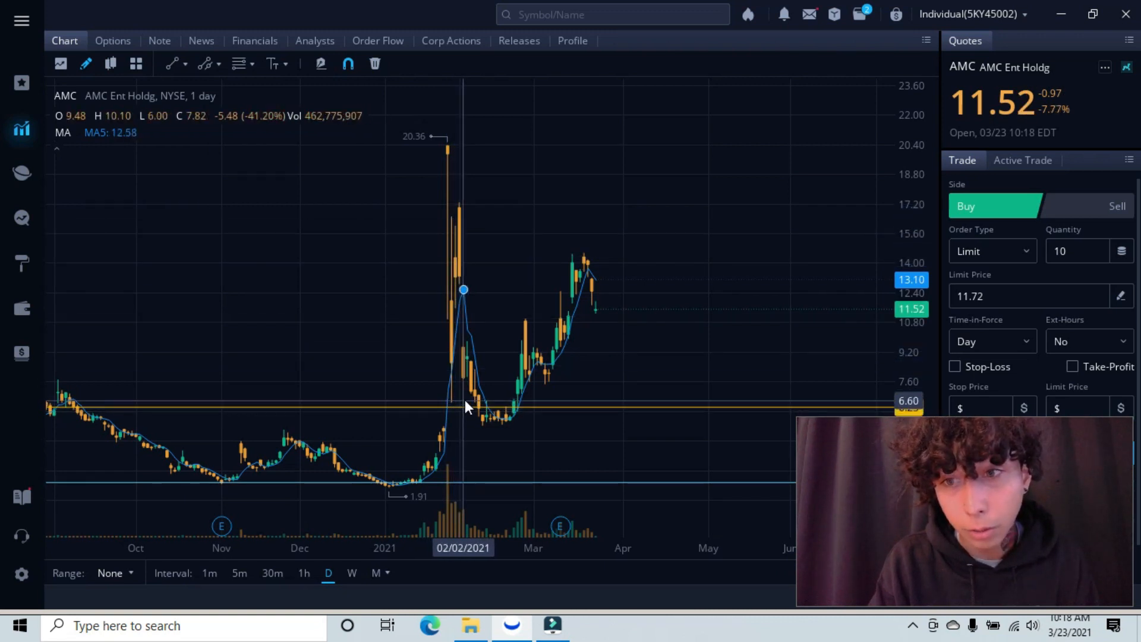
pyautogui.moveTo(459, 408)
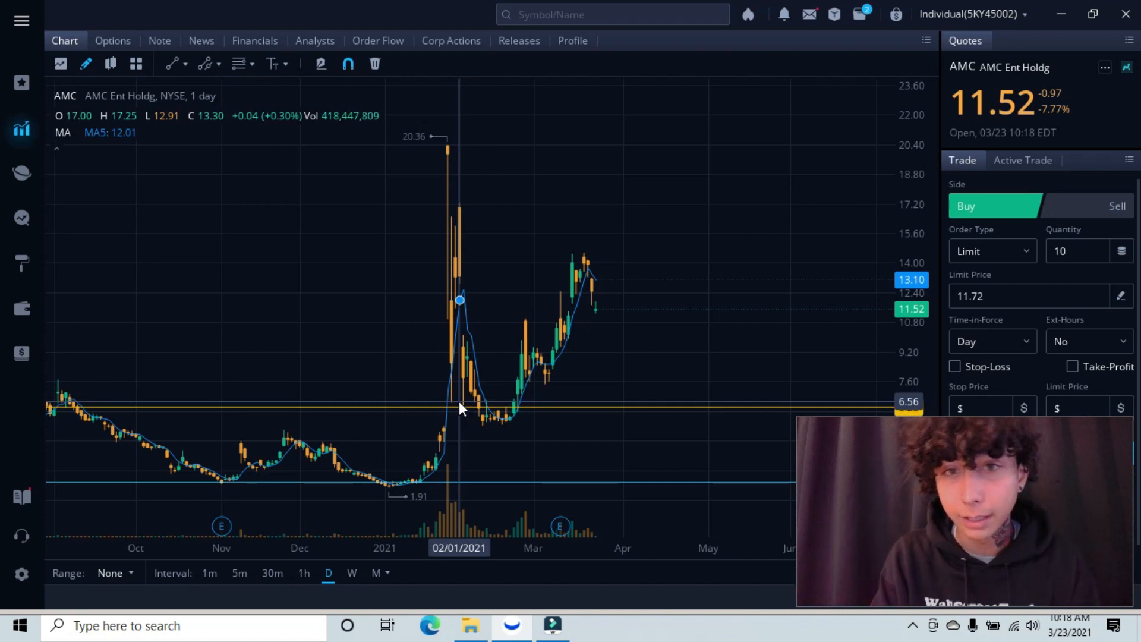
pyautogui.moveTo(468, 349)
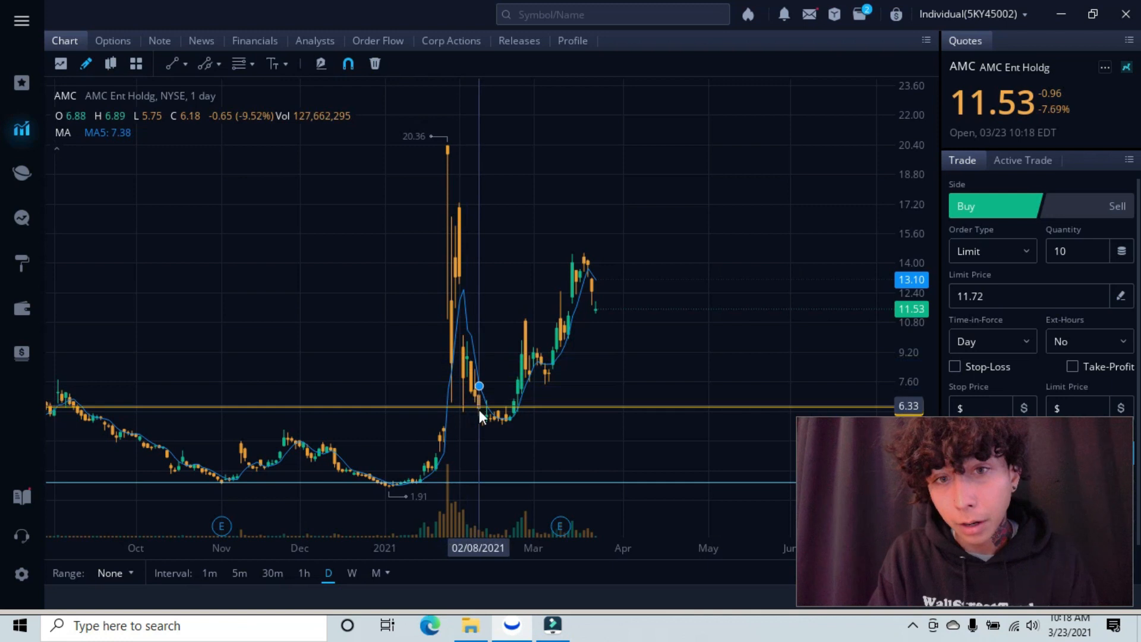
pyautogui.moveTo(518, 409)
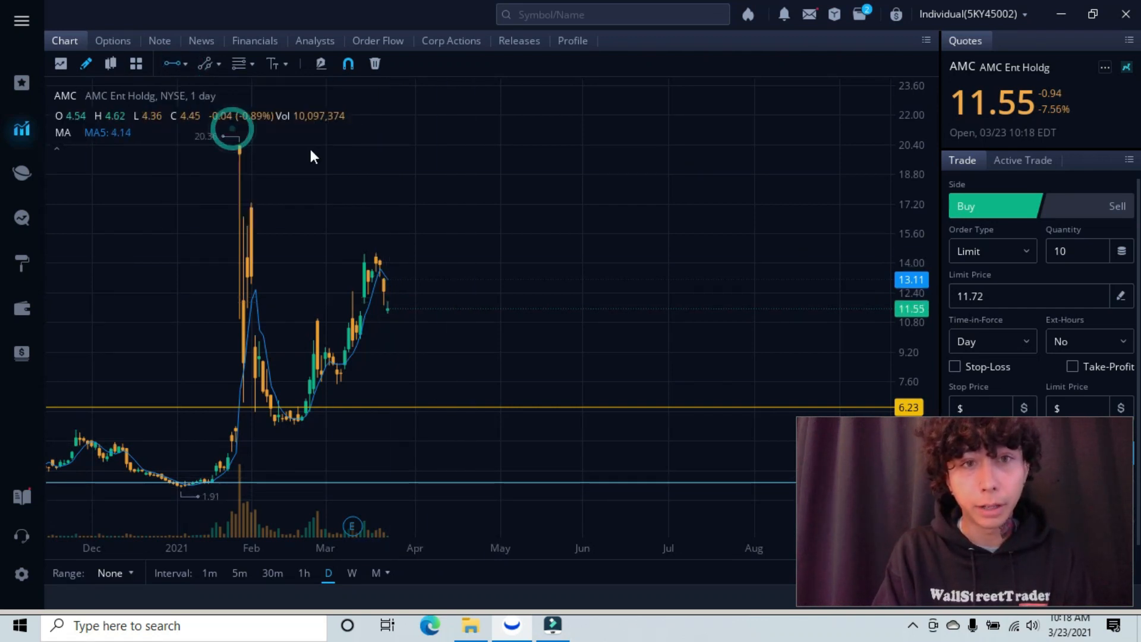
pyautogui.moveTo(575, 253)
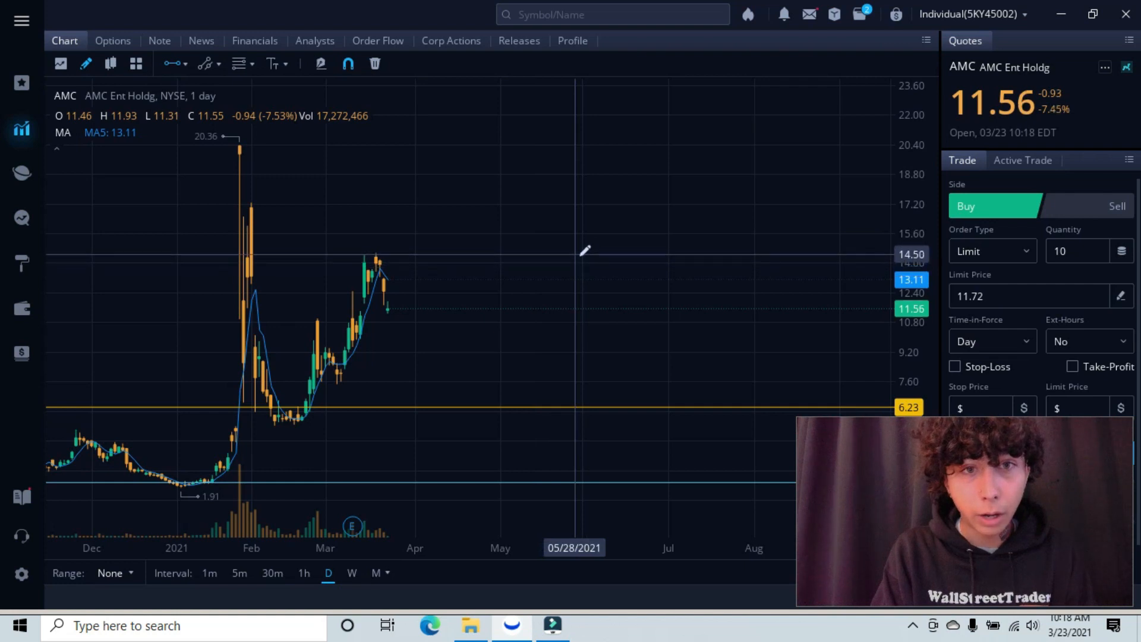
pyautogui.moveTo(573, 256)
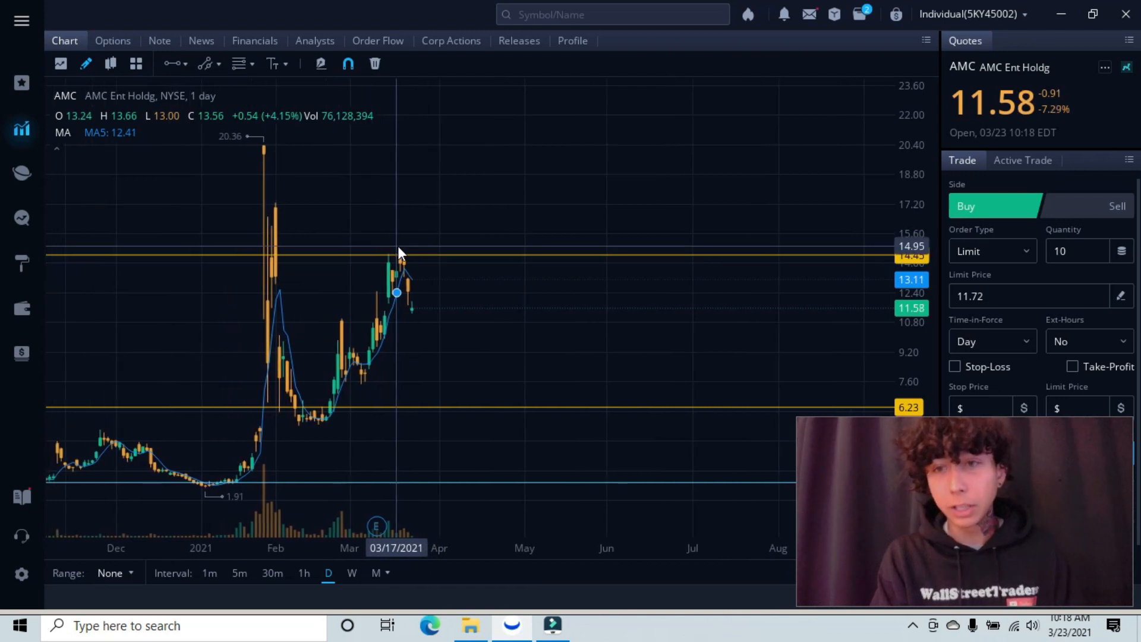
pyautogui.moveTo(466, 201)
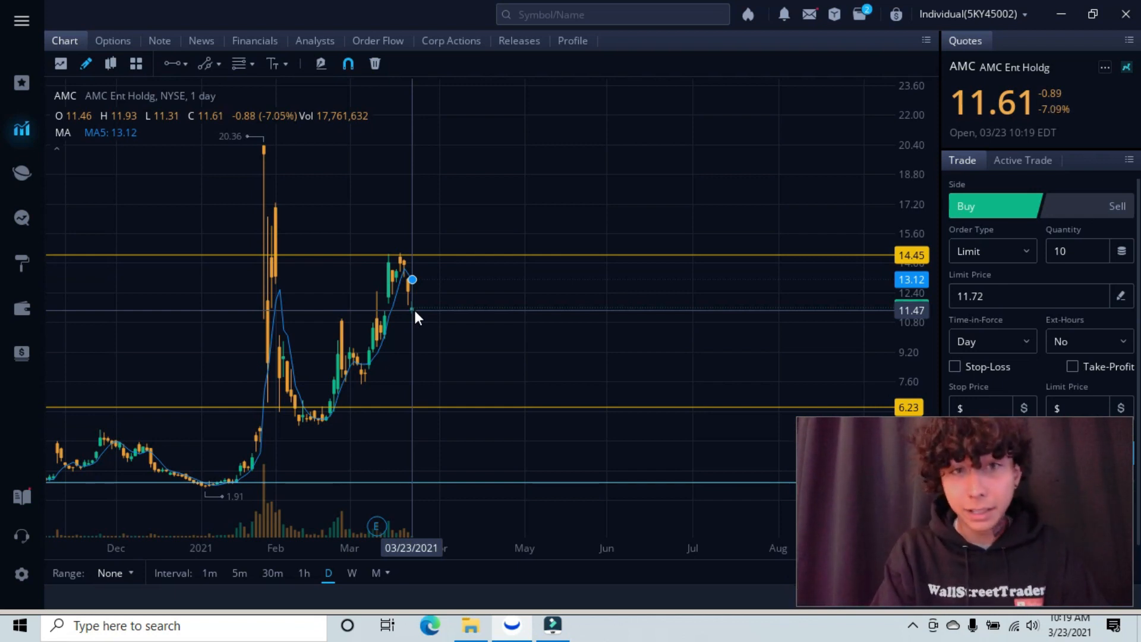
pyautogui.moveTo(448, 262)
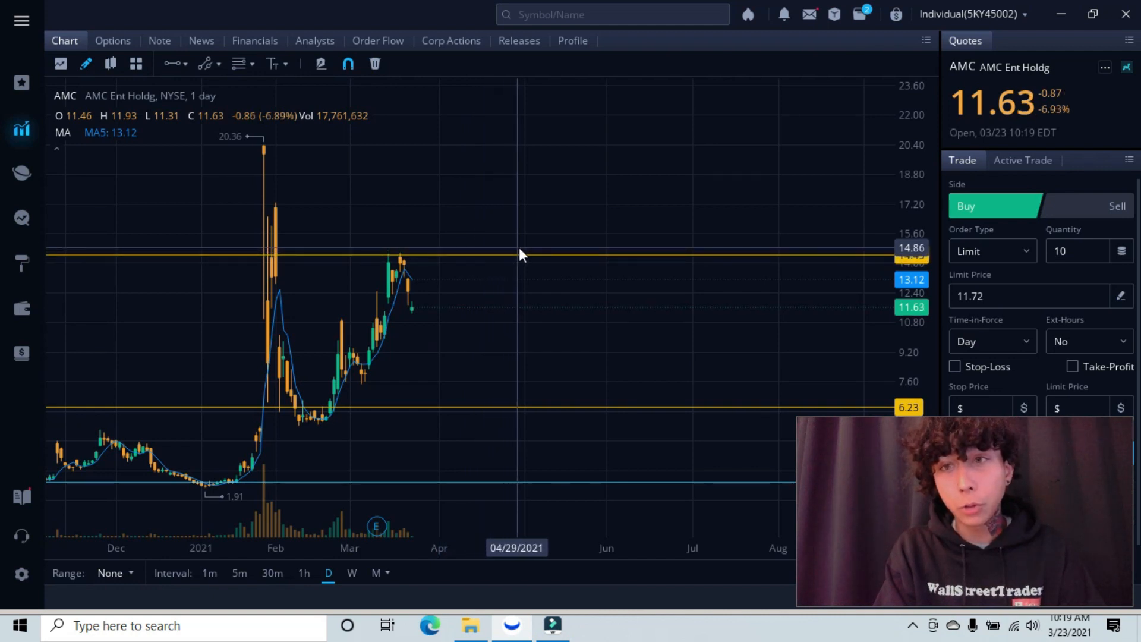
pyautogui.moveTo(517, 255)
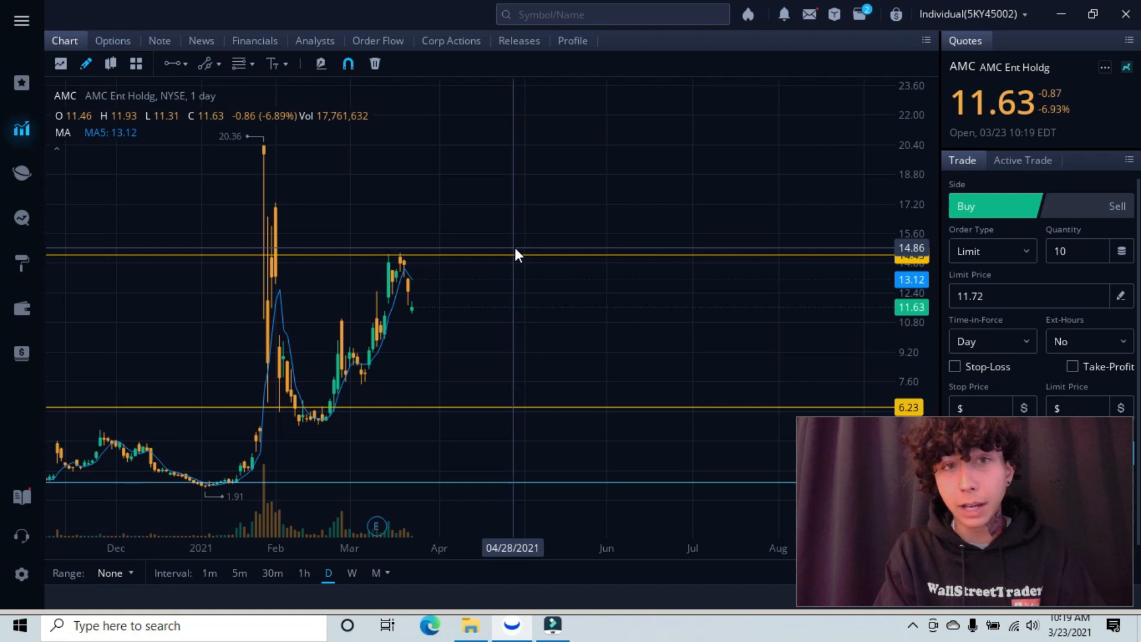
pyautogui.moveTo(468, 268)
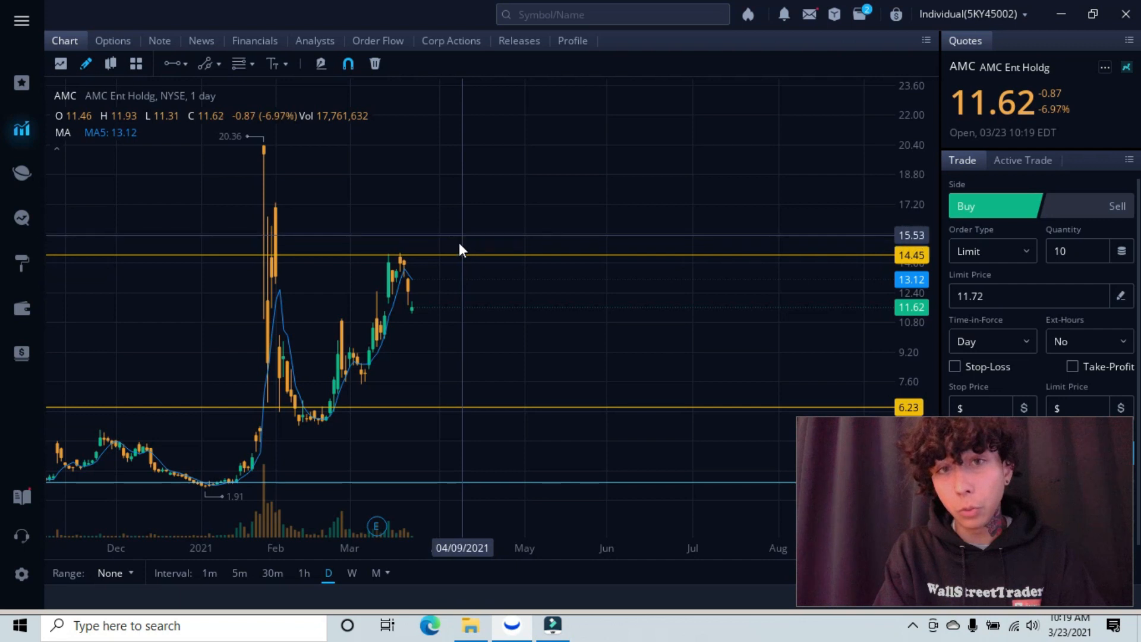
pyautogui.moveTo(487, 202)
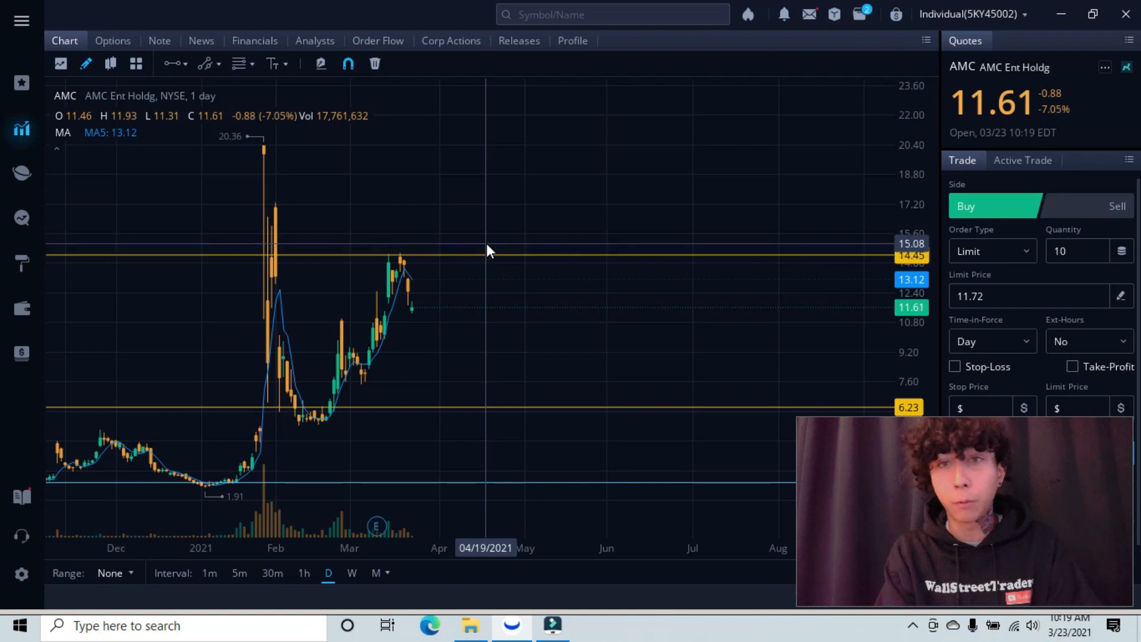
pyautogui.moveTo(486, 255)
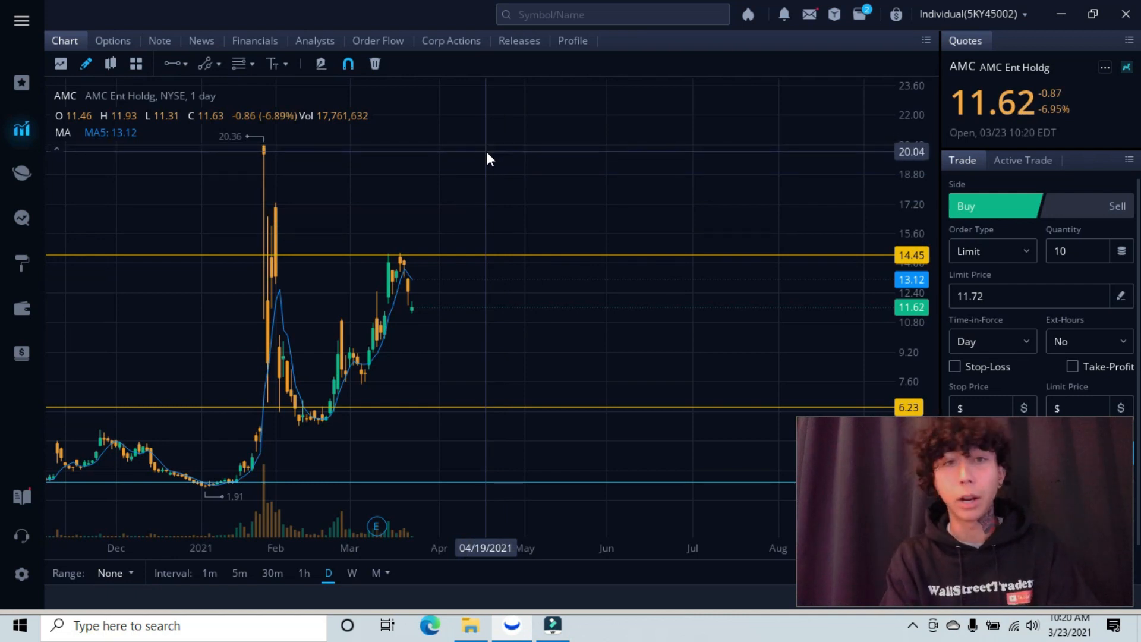
pyautogui.moveTo(466, 215)
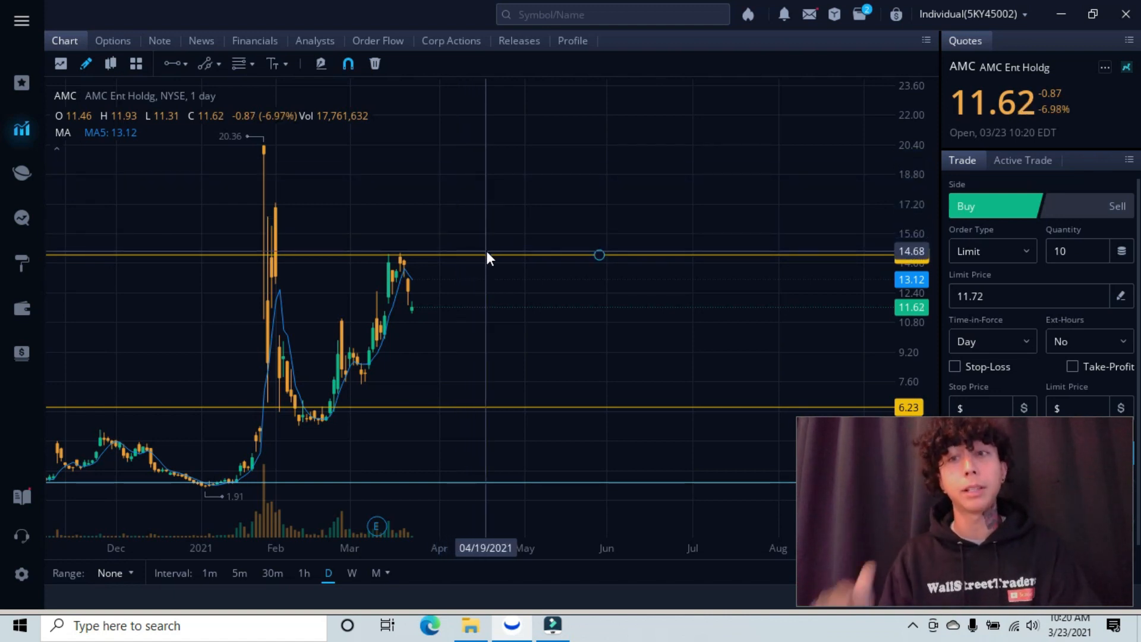
pyautogui.moveTo(466, 288)
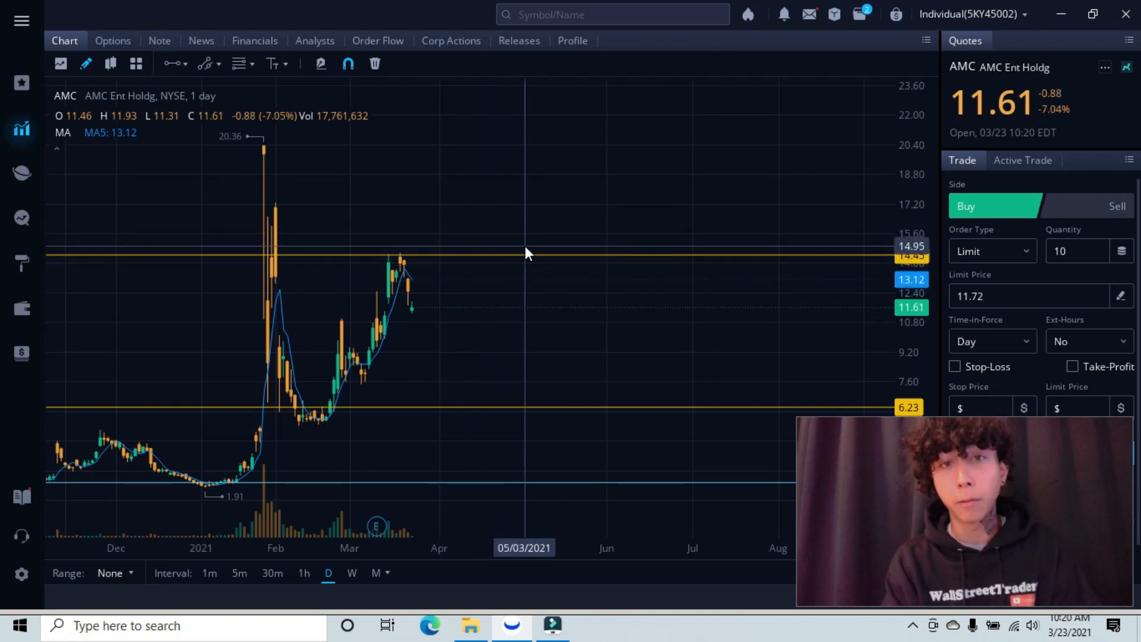
pyautogui.moveTo(579, 158)
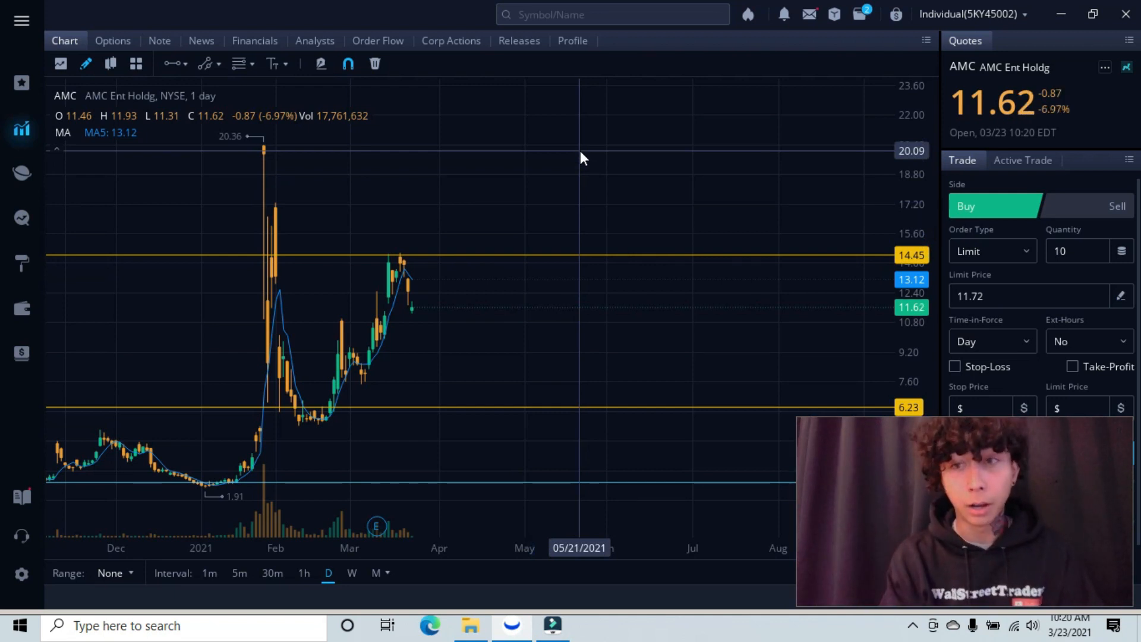
pyautogui.moveTo(517, 167)
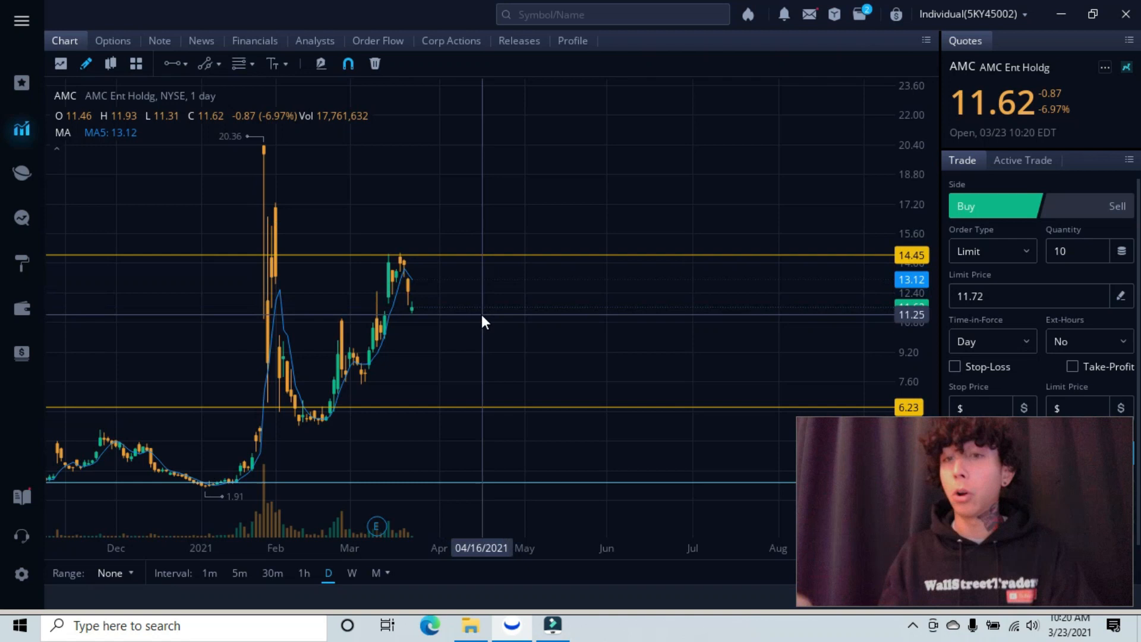
pyautogui.moveTo(487, 316)
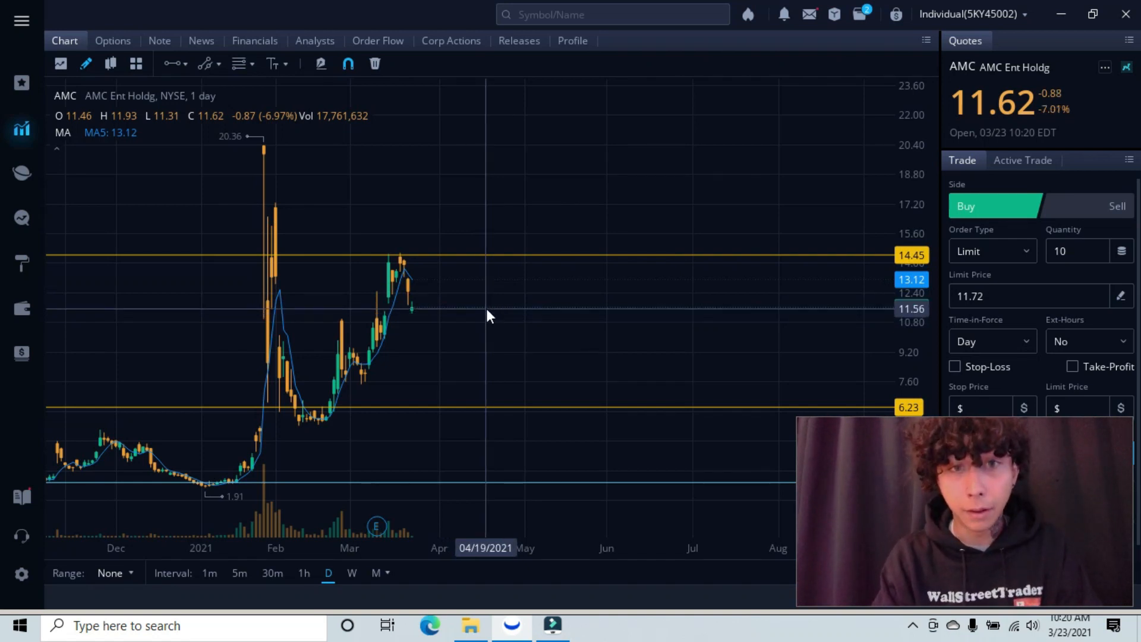
pyautogui.moveTo(548, 318)
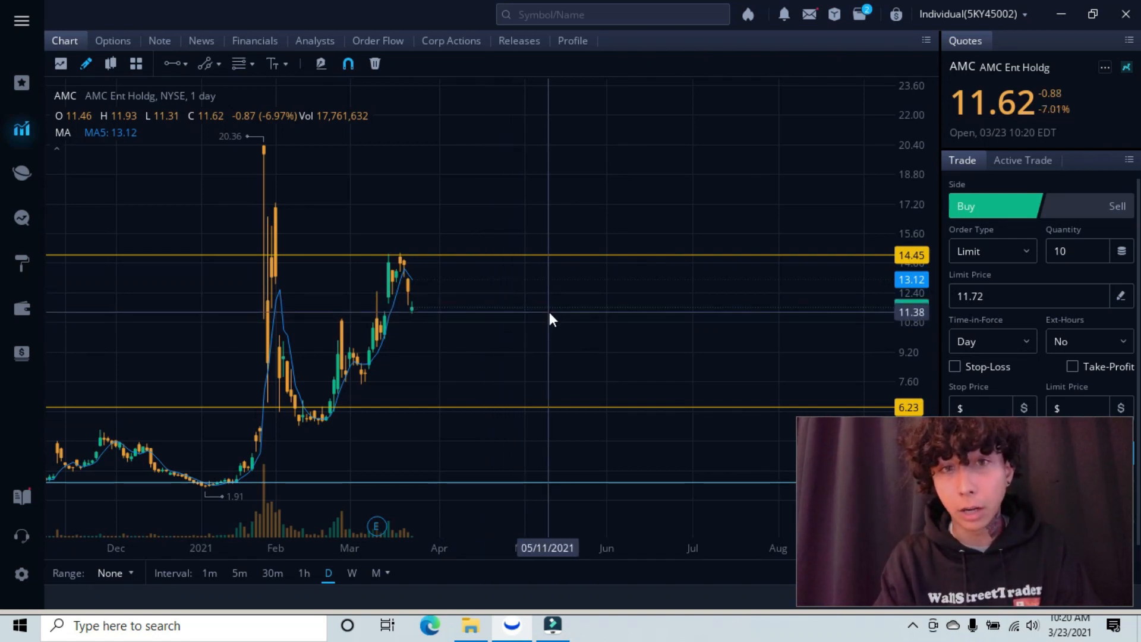
pyautogui.moveTo(516, 318)
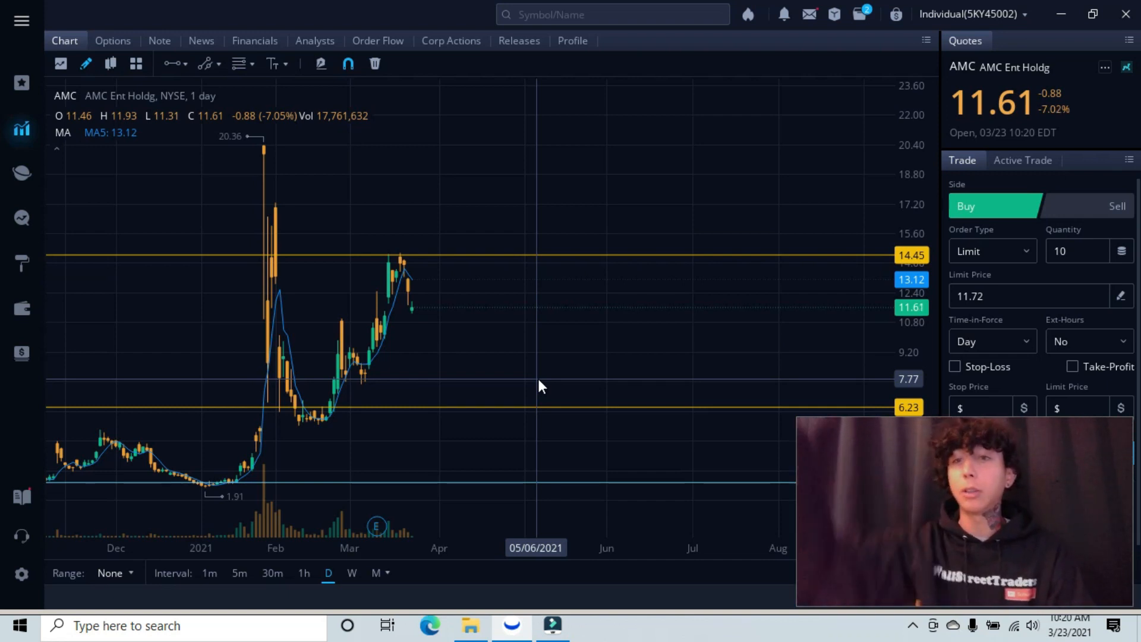
pyautogui.moveTo(542, 412)
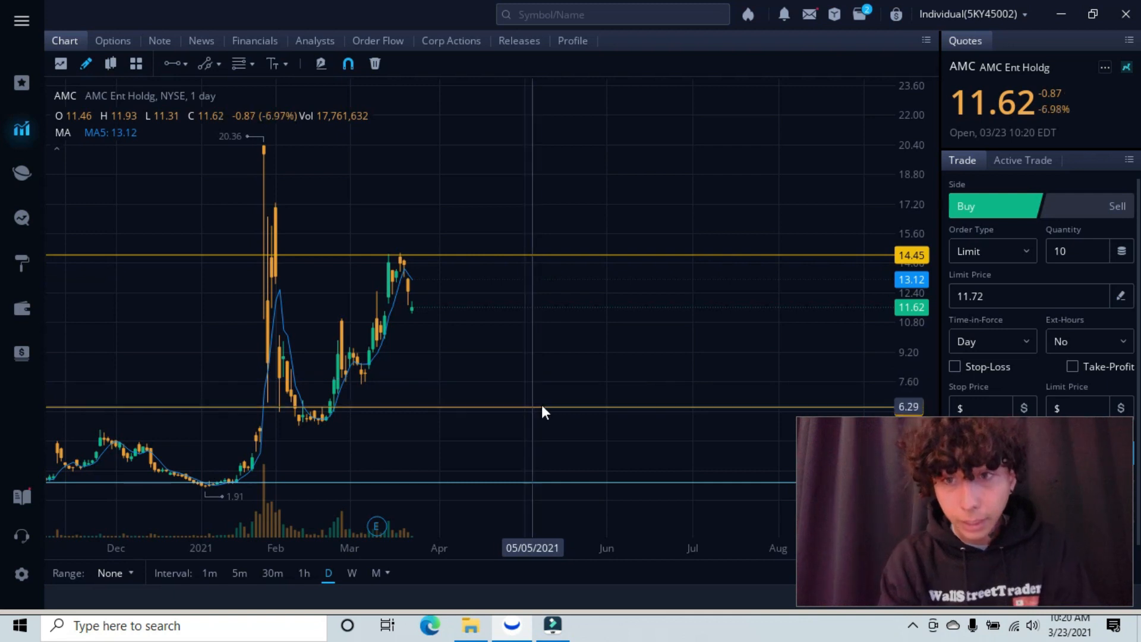
pyautogui.moveTo(554, 406)
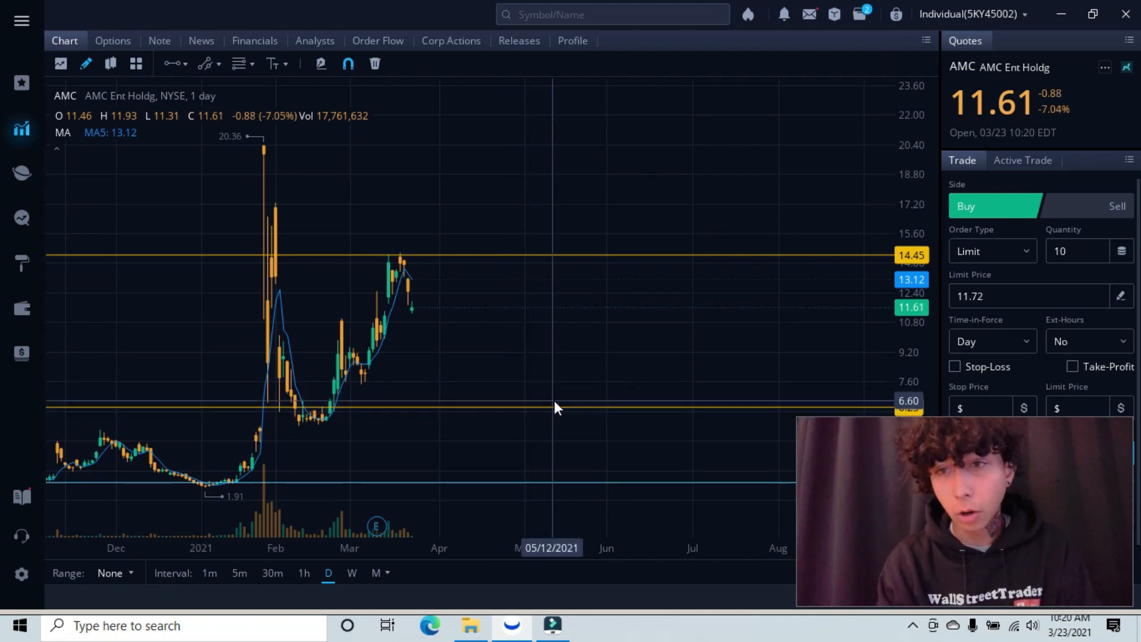
pyautogui.moveTo(498, 411)
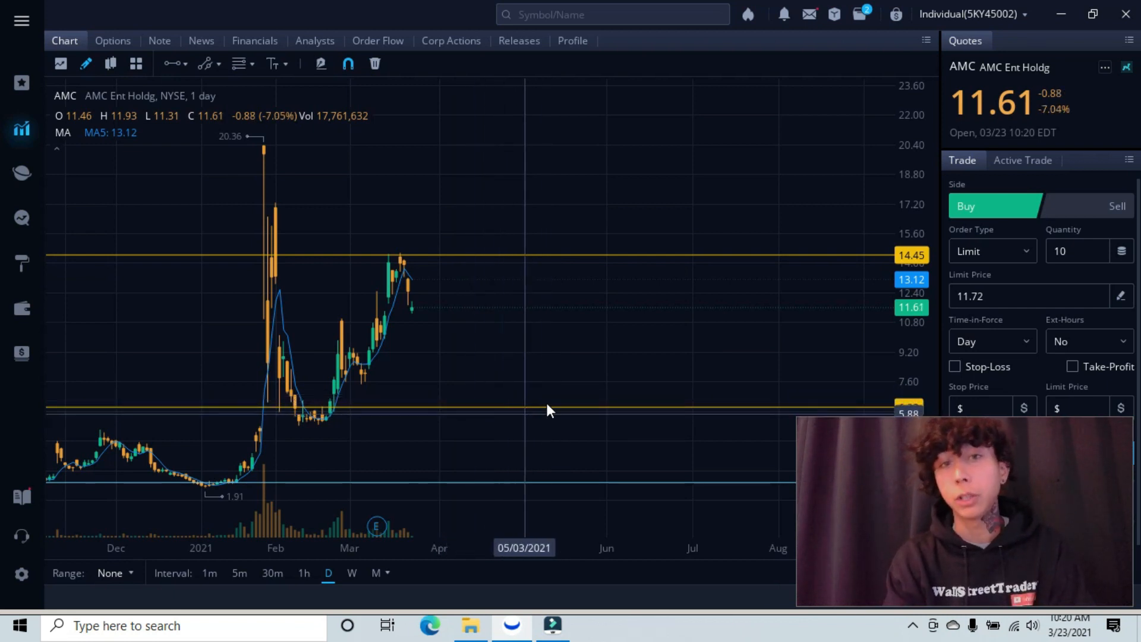
pyautogui.moveTo(466, 432)
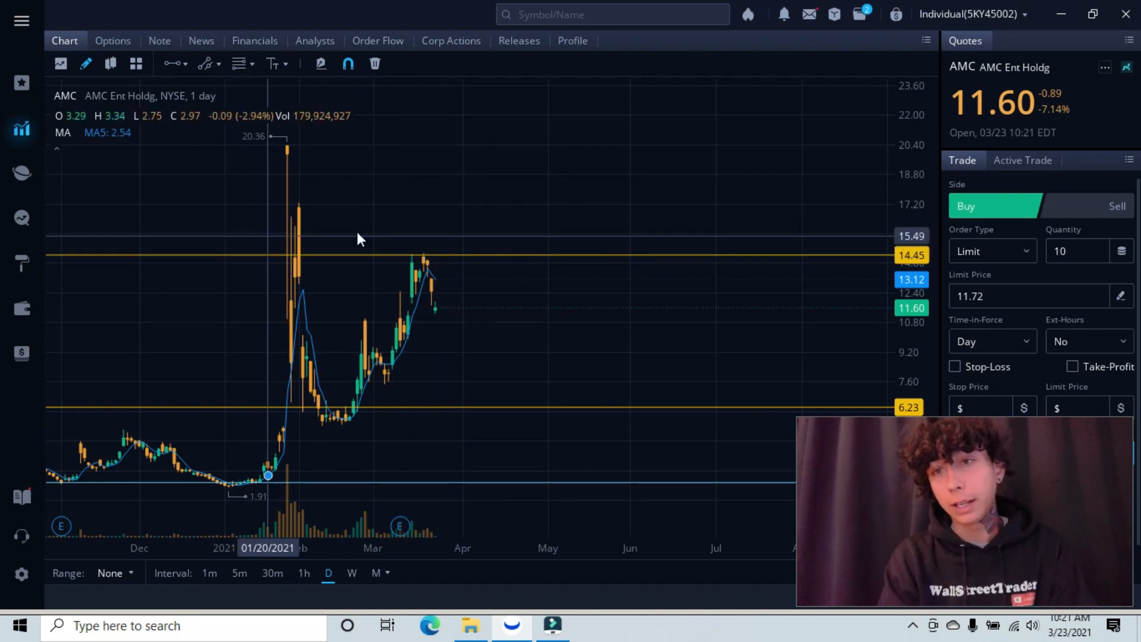
pyautogui.moveTo(373, 230)
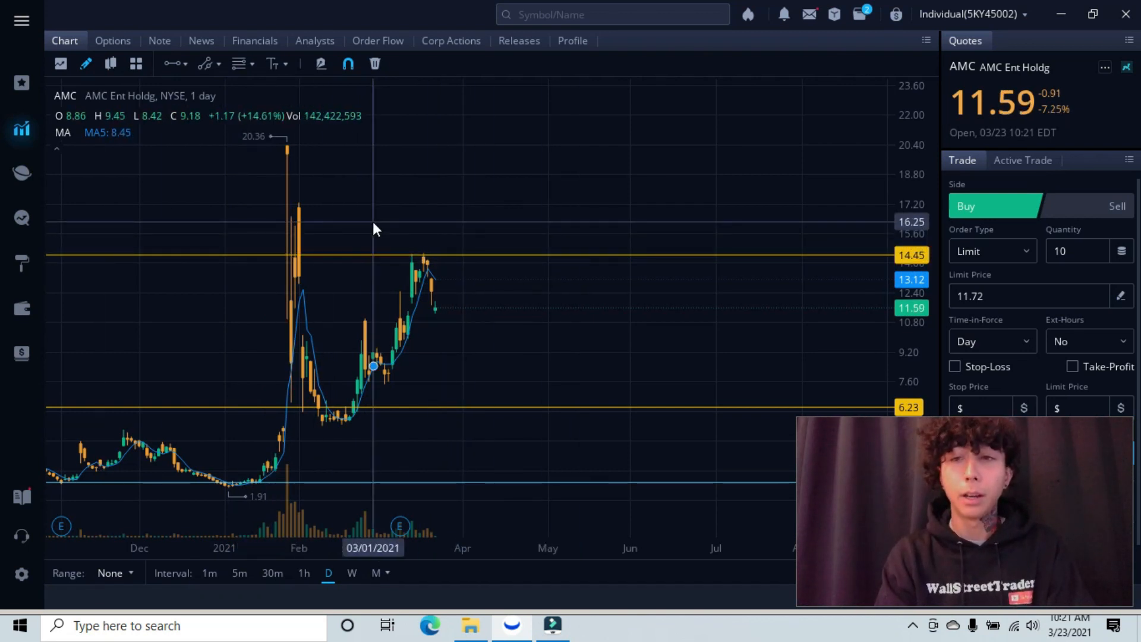